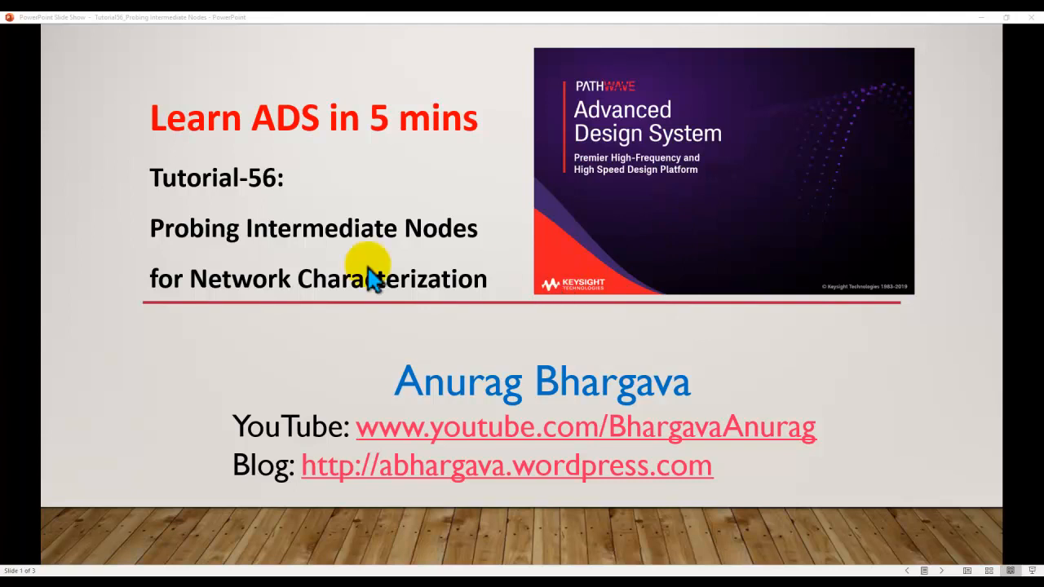
{"action": "mouse_move", "coordinate": [245, 318]}
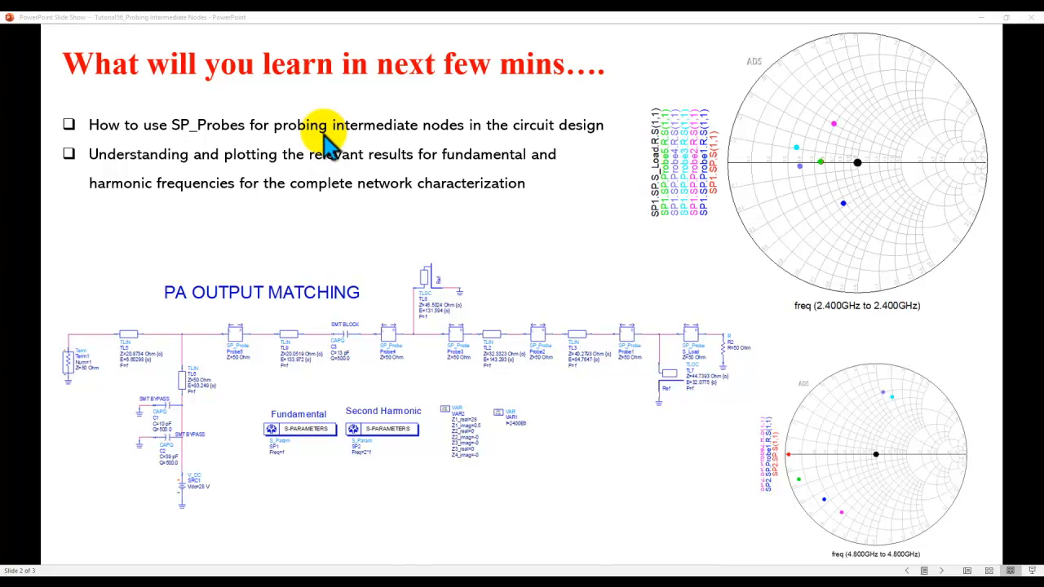
{"action": "mouse_move", "coordinate": [584, 342]}
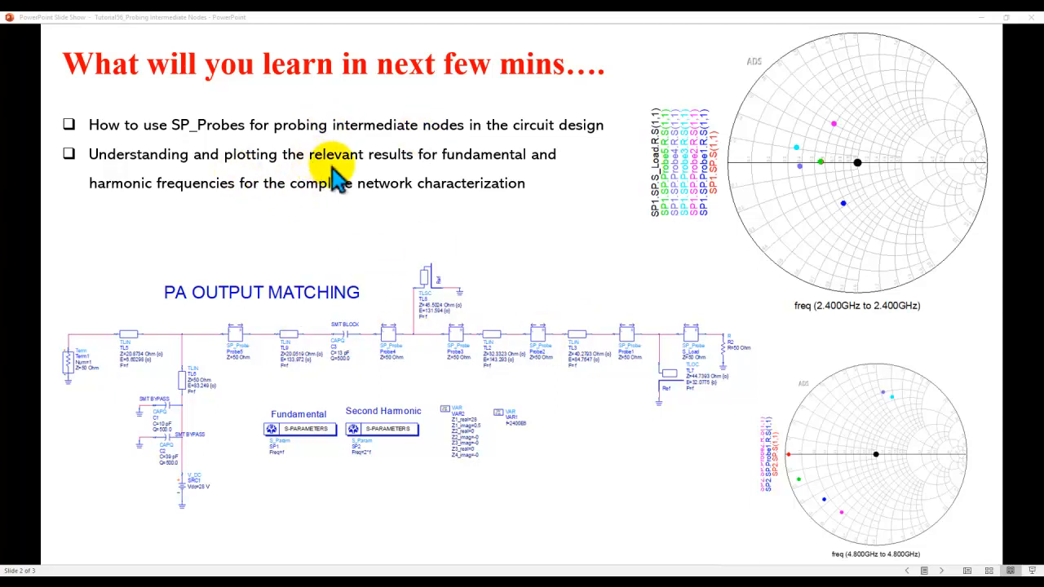
{"action": "mouse_move", "coordinate": [472, 166]}
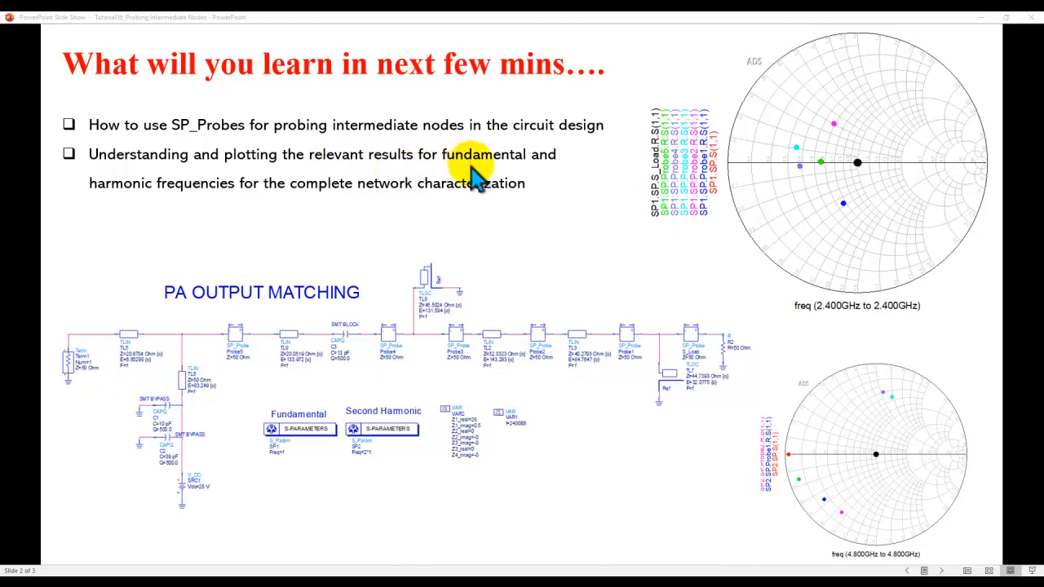
{"action": "mouse_move", "coordinate": [212, 215]}
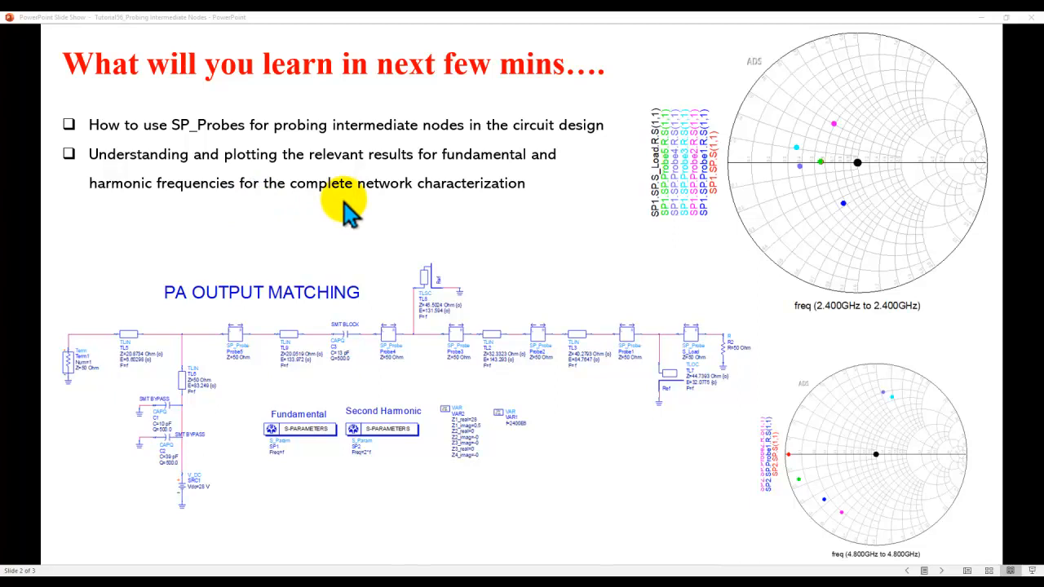
{"action": "mouse_move", "coordinate": [447, 372]}
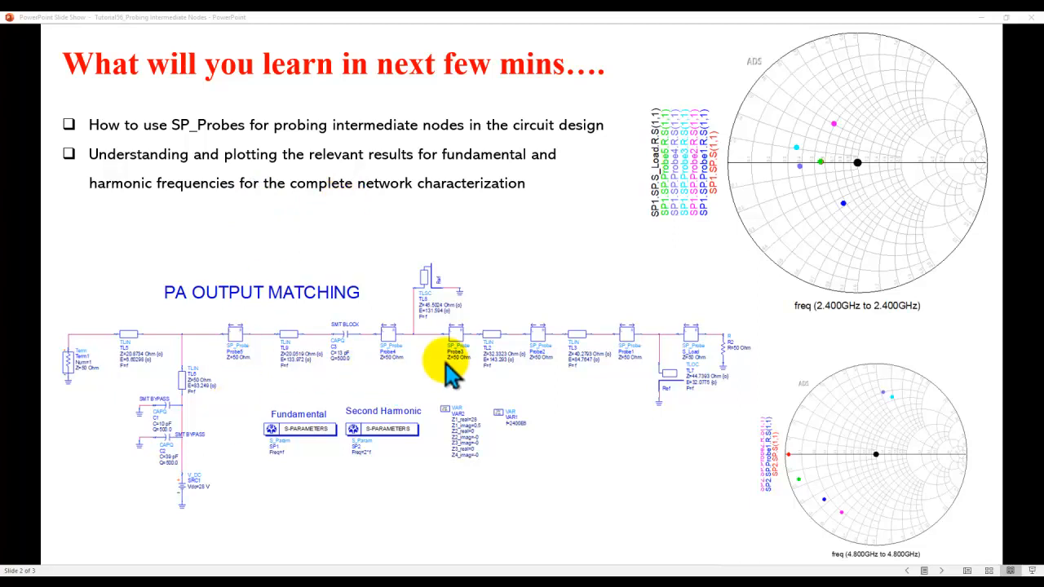
{"action": "mouse_move", "coordinate": [584, 392]}
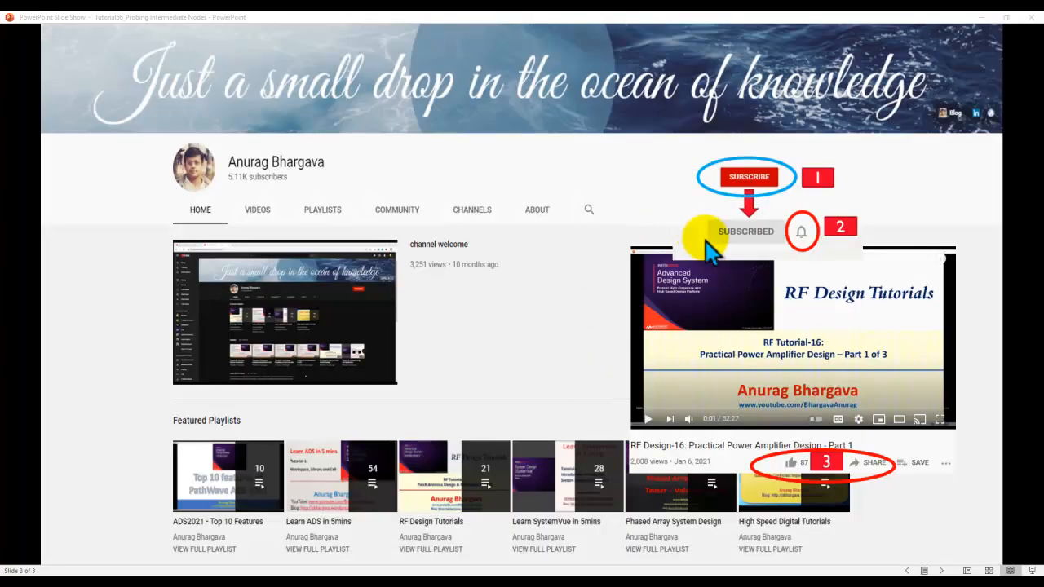
{"action": "mouse_move", "coordinate": [750, 245]}
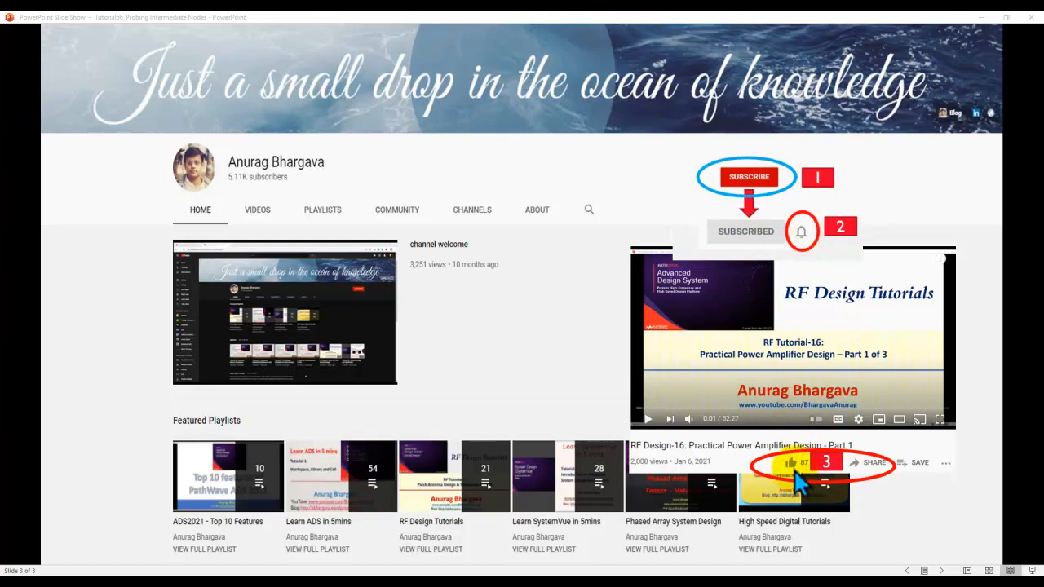
{"action": "mouse_move", "coordinate": [861, 481]}
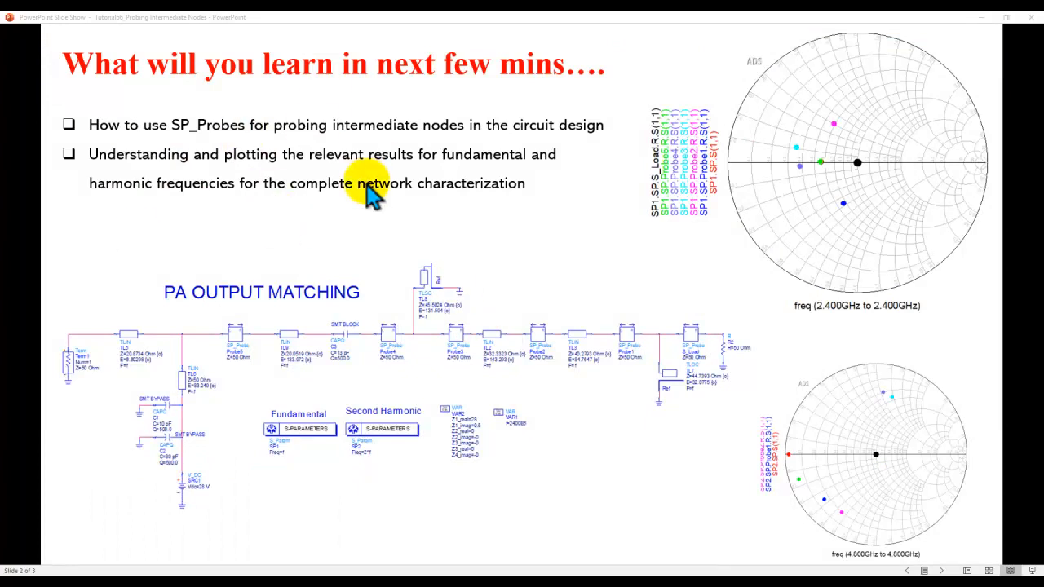
{"action": "mouse_move", "coordinate": [685, 408]}
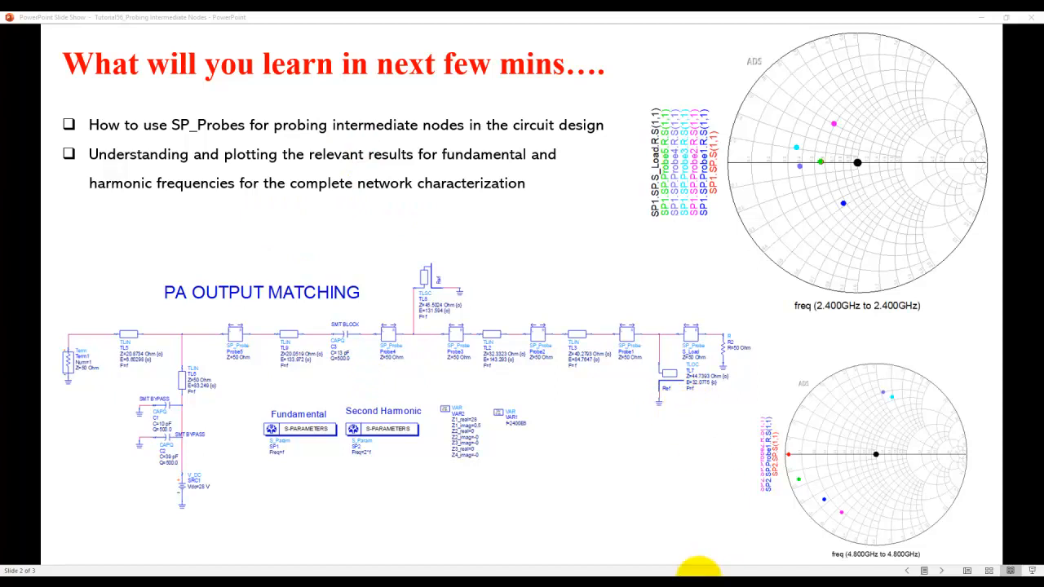
Open the Matching_Network_Design schematic and zoom toward its circuit and VAR blocks.
{"action": "right_click", "coordinate": [78, 90]}
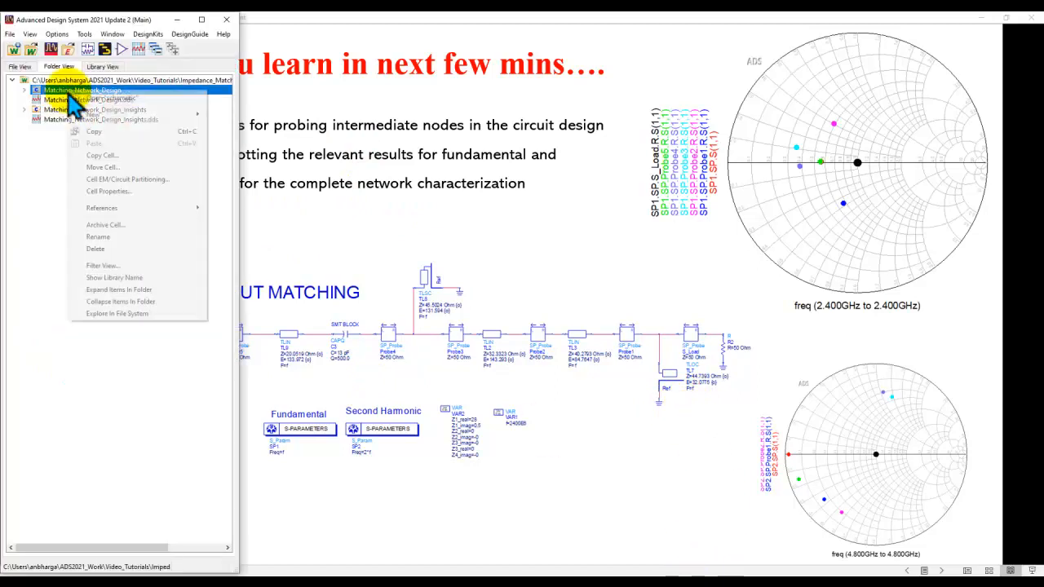
{"action": "double_click", "coordinate": [80, 90]}
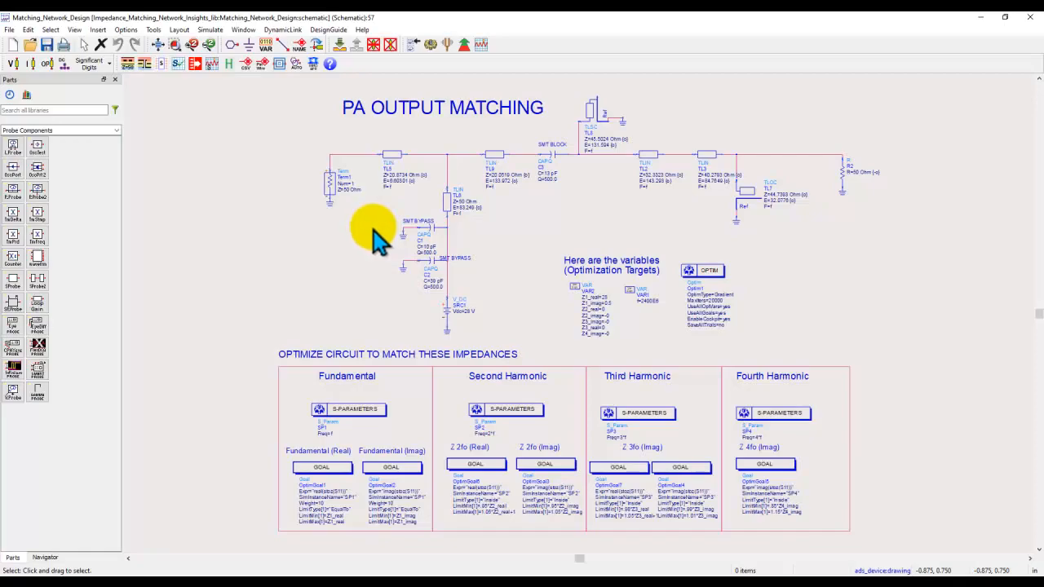
{"action": "mouse_move", "coordinate": [535, 261]}
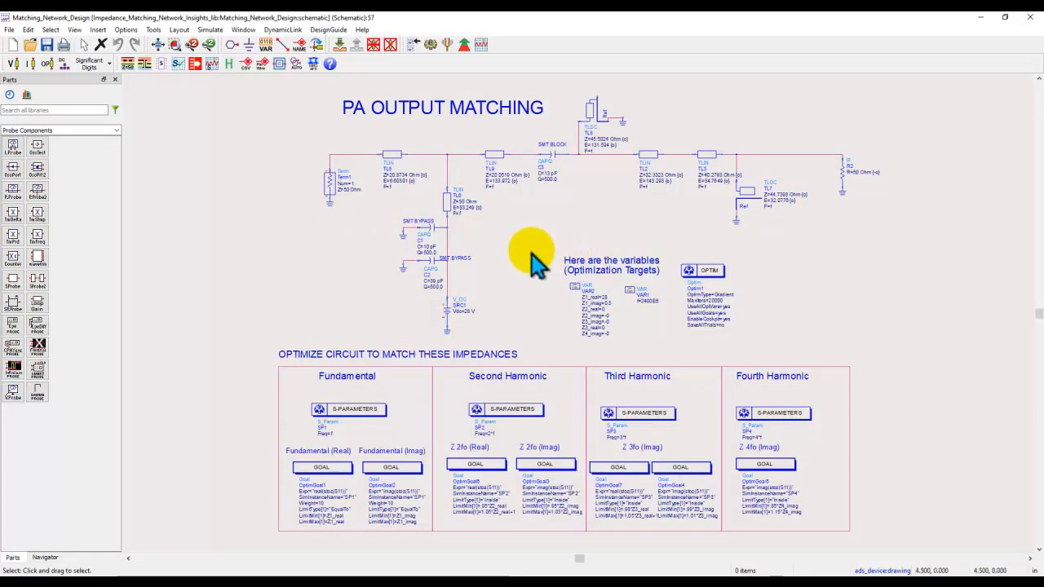
{"action": "mouse_move", "coordinate": [607, 220]}
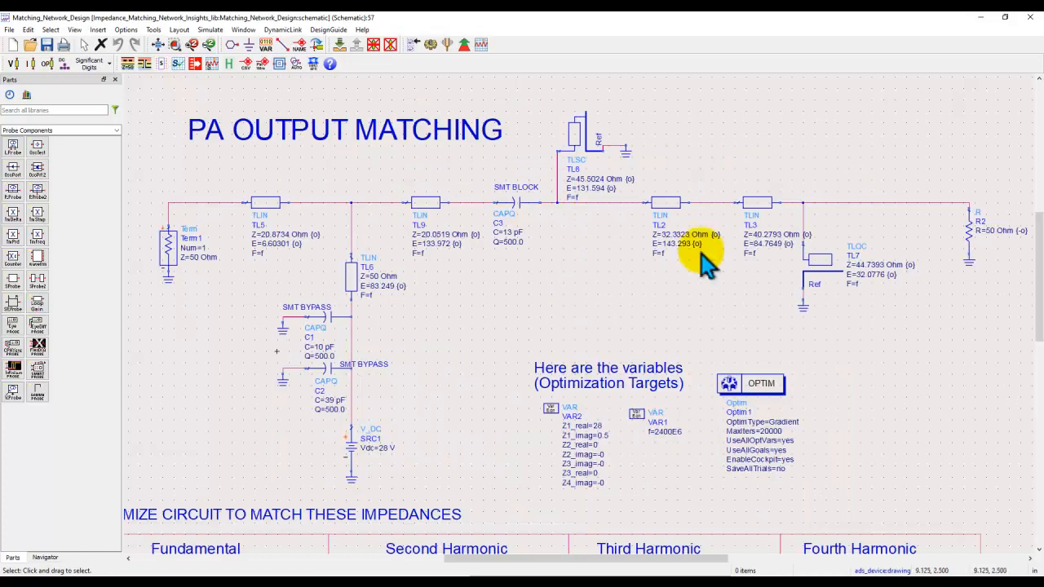
{"action": "mouse_move", "coordinate": [498, 199]}
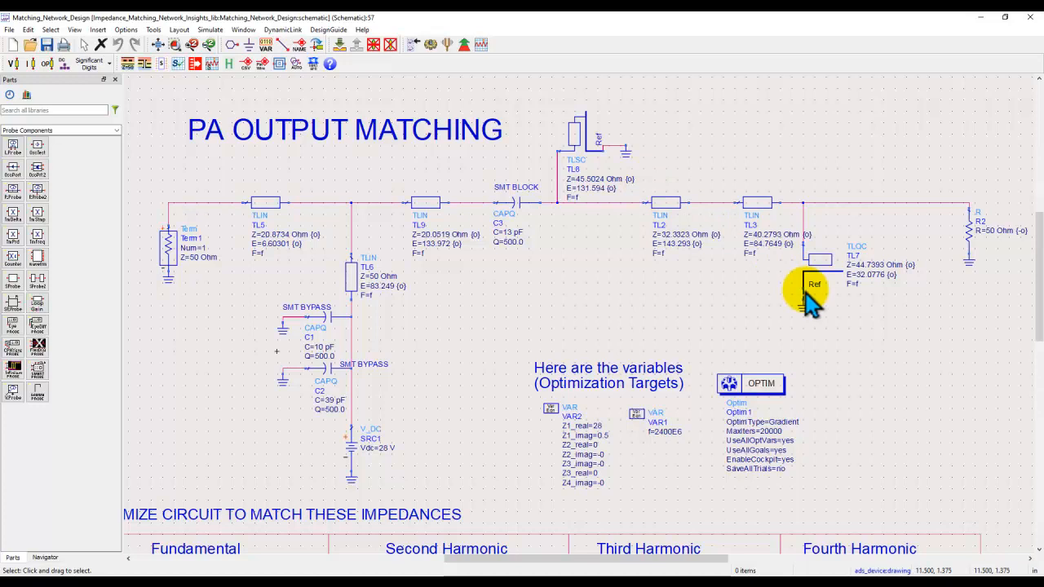
{"action": "scroll", "scroll_direction": "down", "scroll_amount": 3}
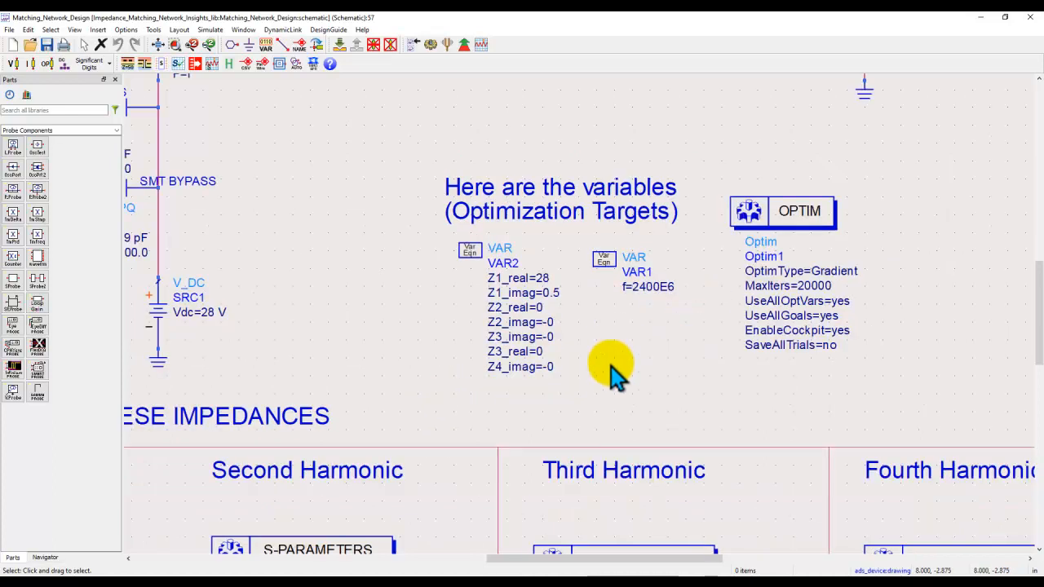
{"action": "scroll", "scroll_direction": "down", "scroll_amount": 3}
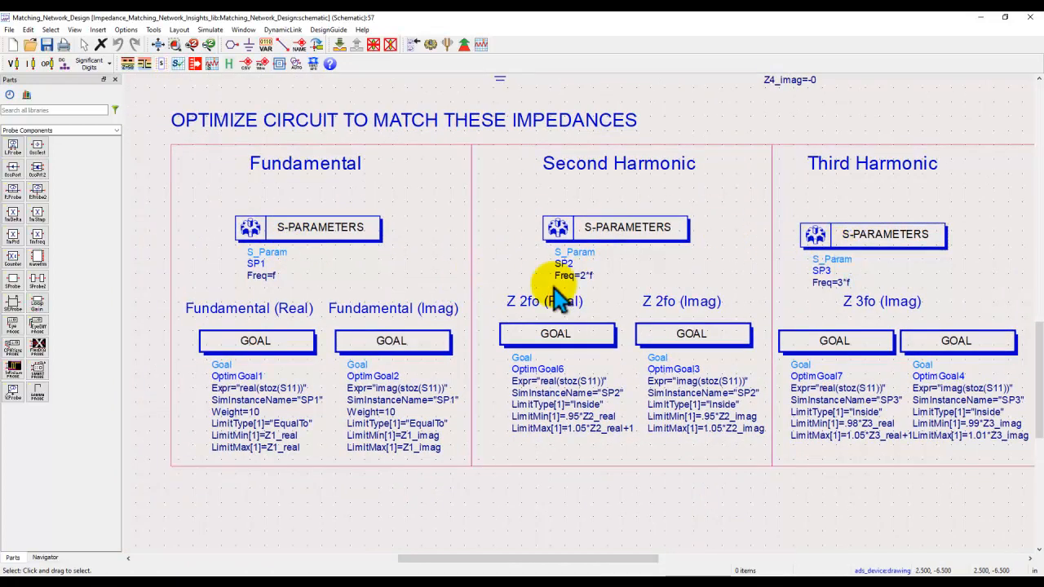
{"action": "mouse_move", "coordinate": [269, 274]}
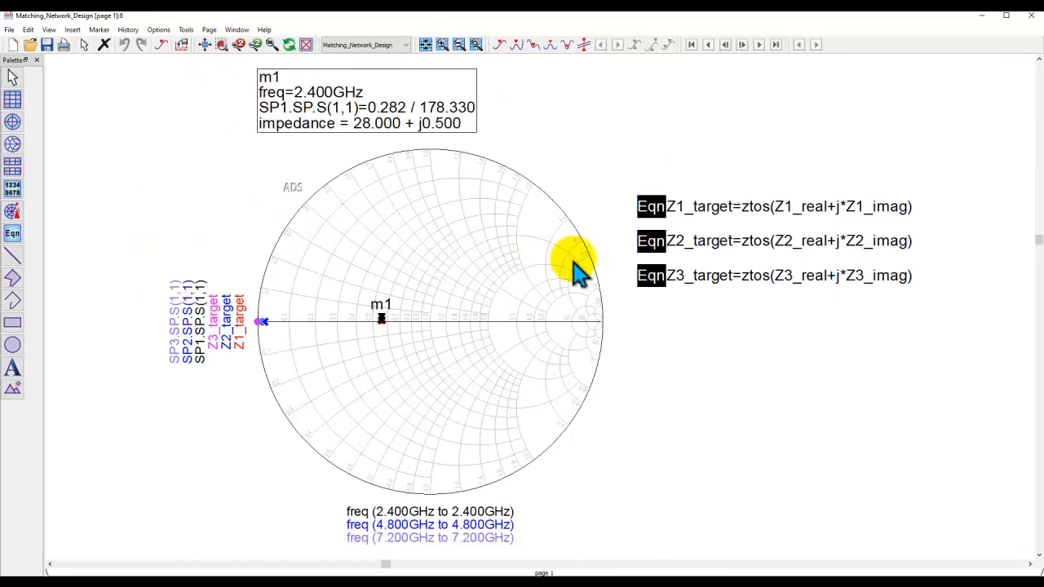
{"action": "mouse_move", "coordinate": [400, 502]}
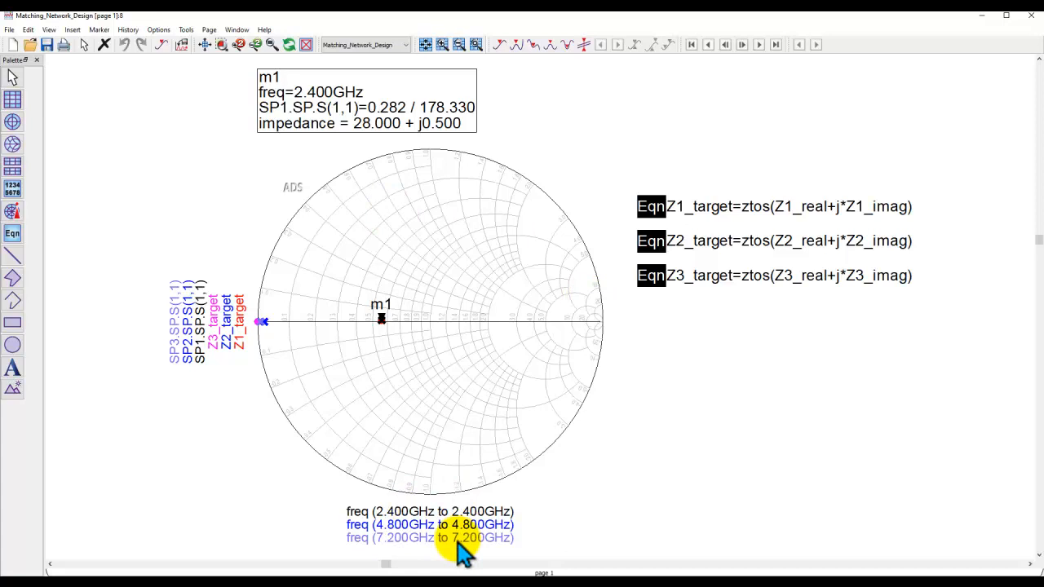
{"action": "mouse_move", "coordinate": [381, 335]}
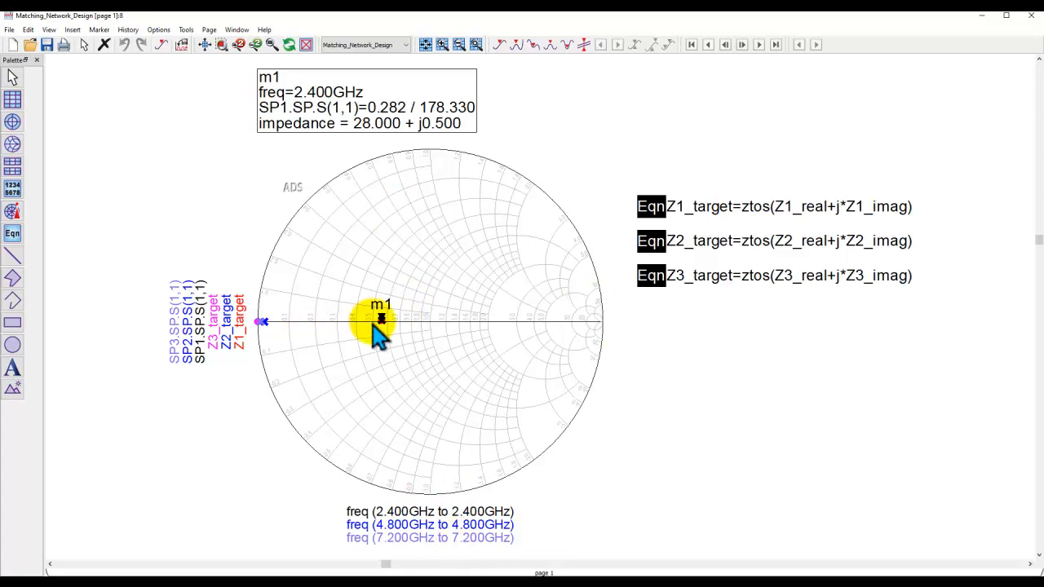
{"action": "mouse_move", "coordinate": [727, 521]}
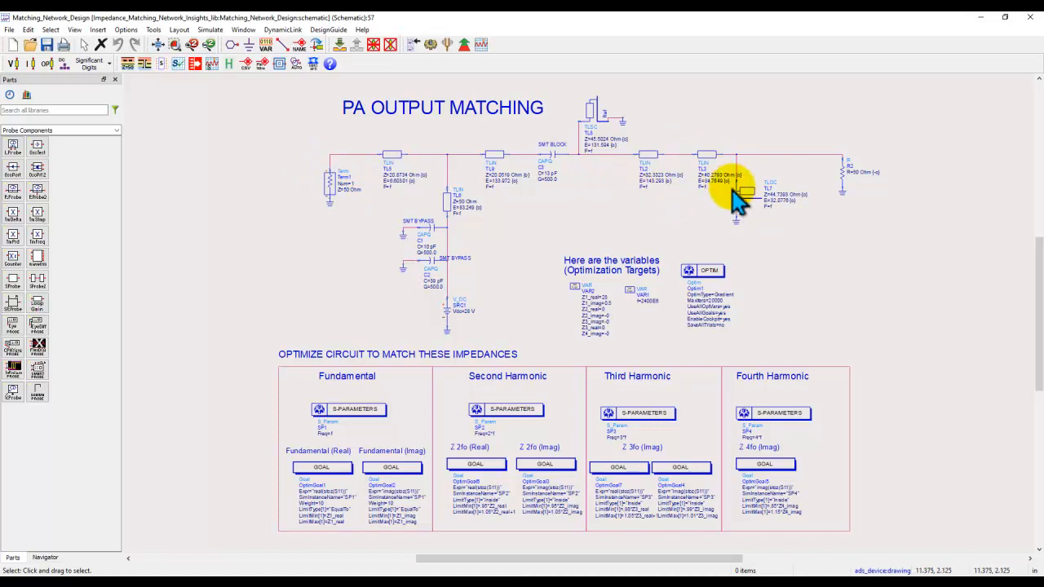
{"action": "mouse_move", "coordinate": [584, 154]}
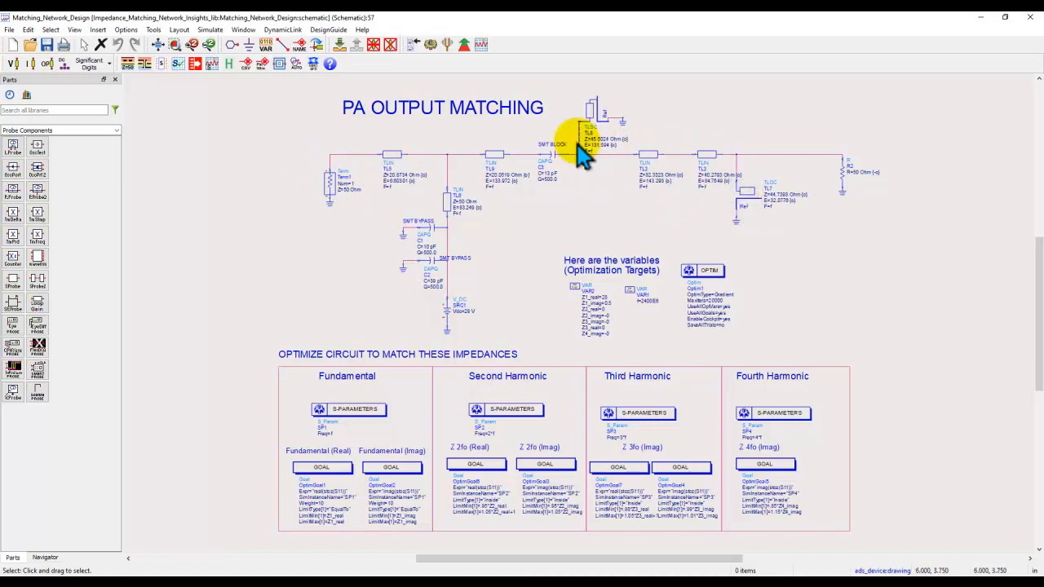
{"action": "mouse_move", "coordinate": [571, 245]}
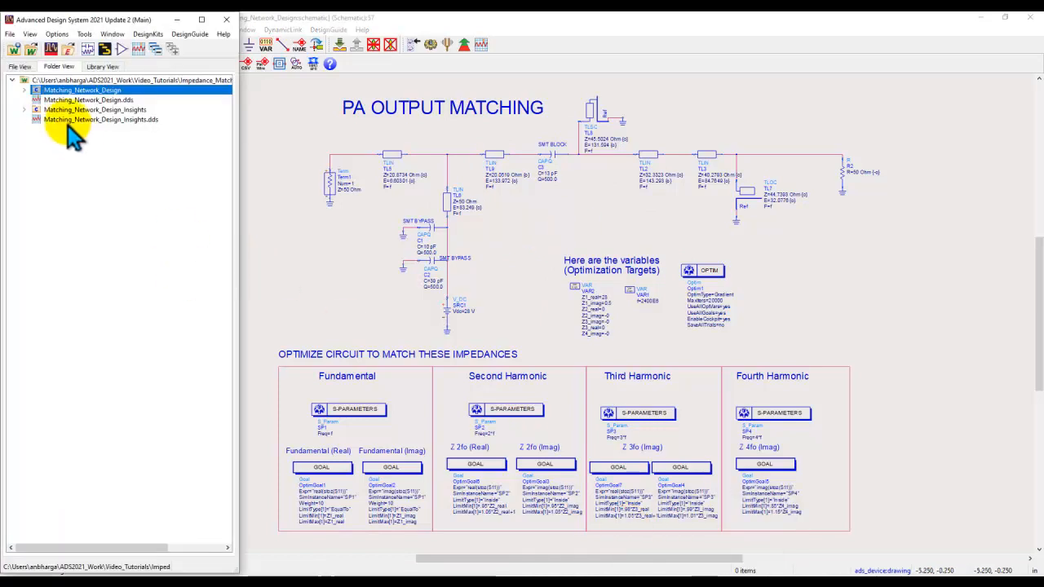
Open Matching_Network_Design_Insights and focus on the SP_Probe components Probe1 and Probe4.
{"action": "left_click", "coordinate": [95, 109]}
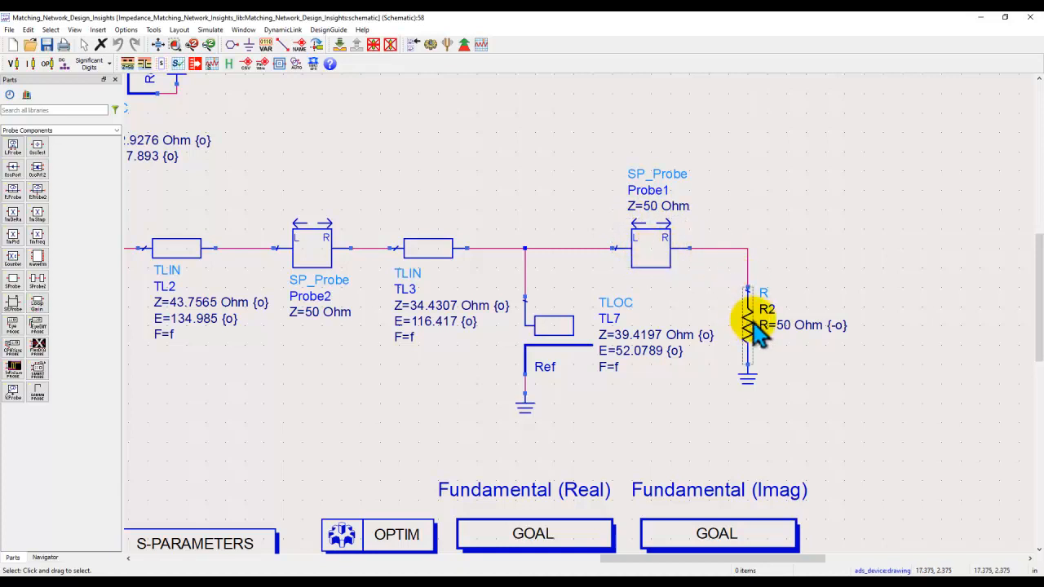
{"action": "left_click", "coordinate": [649, 247]}
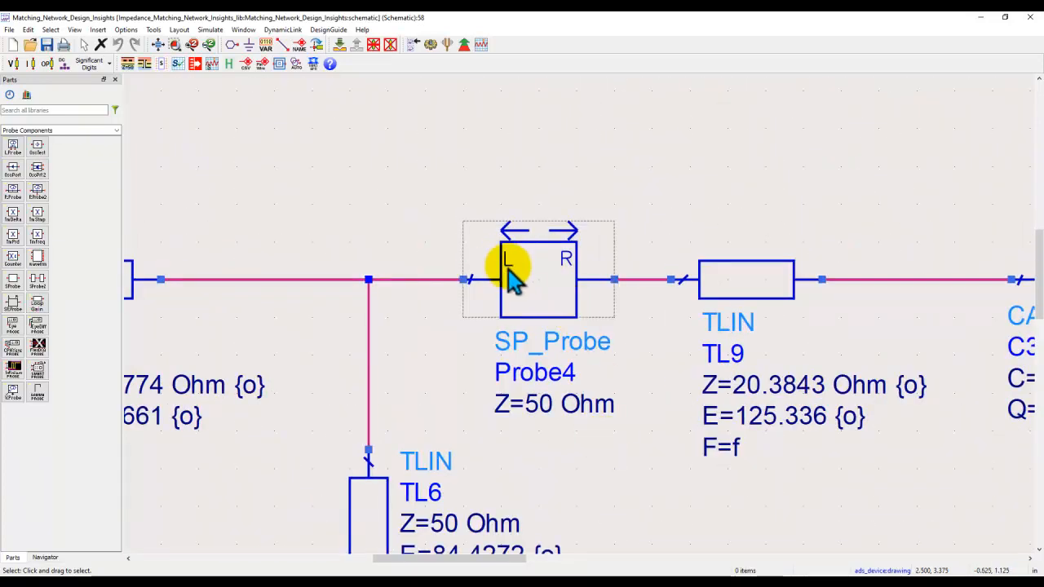
{"action": "mouse_move", "coordinate": [530, 241]}
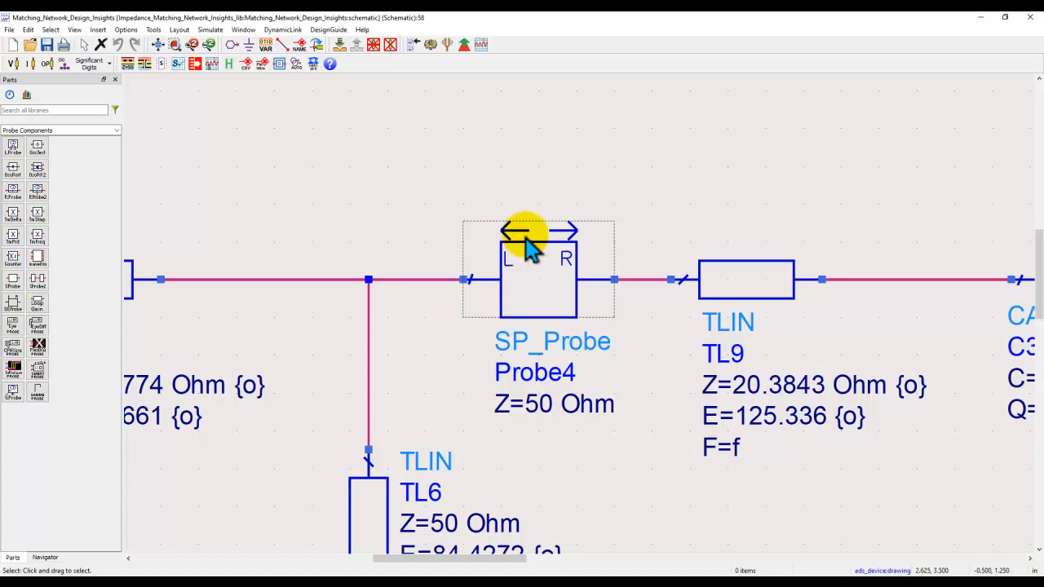
{"action": "mouse_move", "coordinate": [591, 269]}
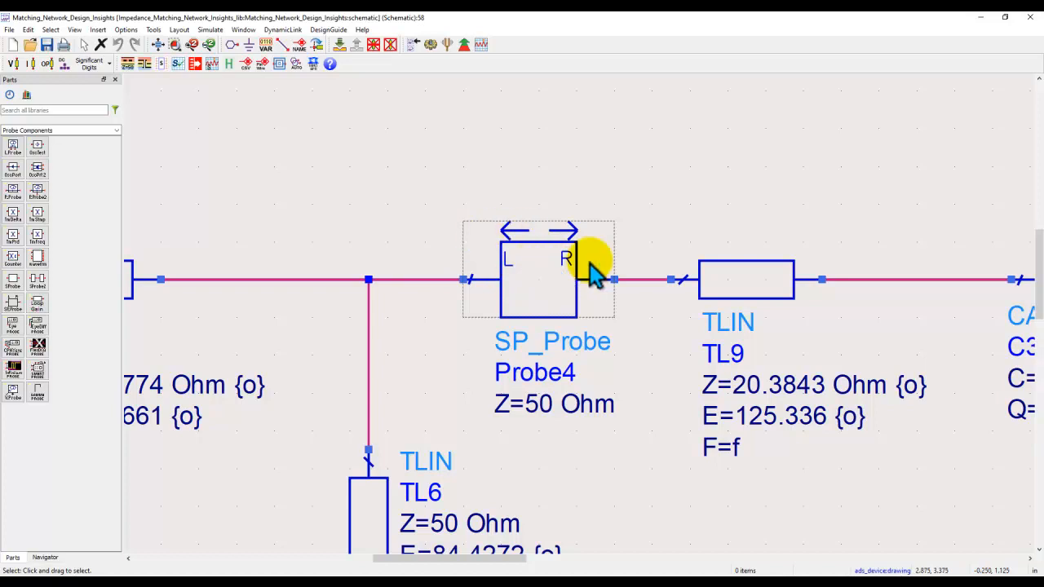
{"action": "mouse_move", "coordinate": [574, 260]}
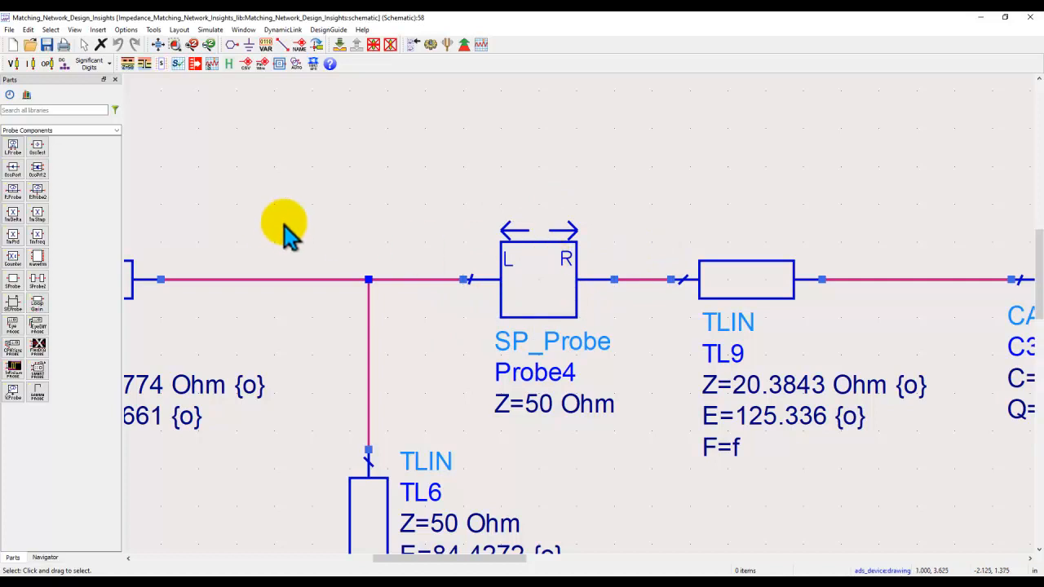
{"action": "mouse_move", "coordinate": [65, 150]}
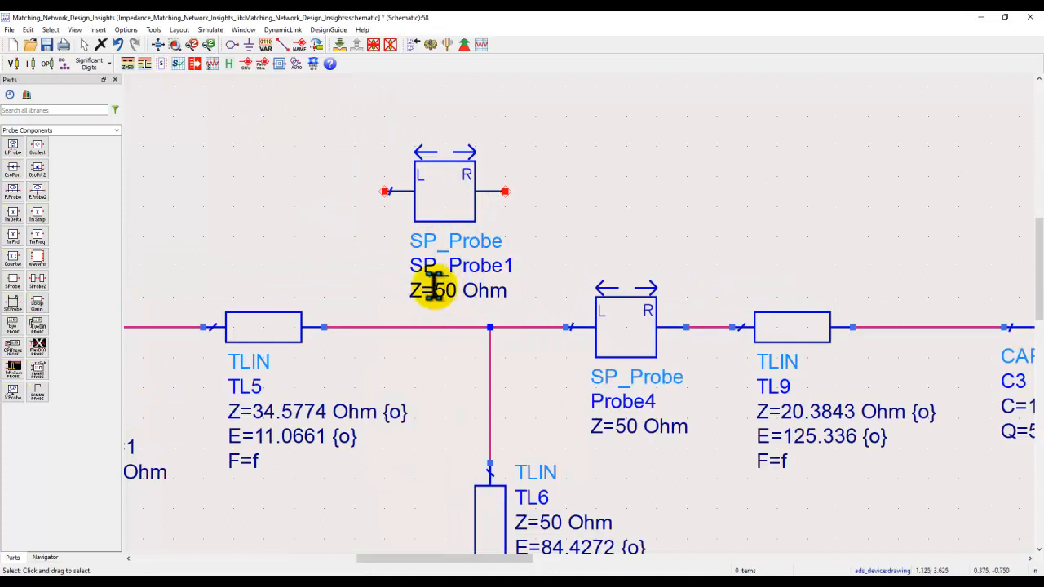
Place a new SP_Probe1 with Z=50 Ohm between the matching transmission lines.
{"action": "left_click", "coordinate": [443, 192]}
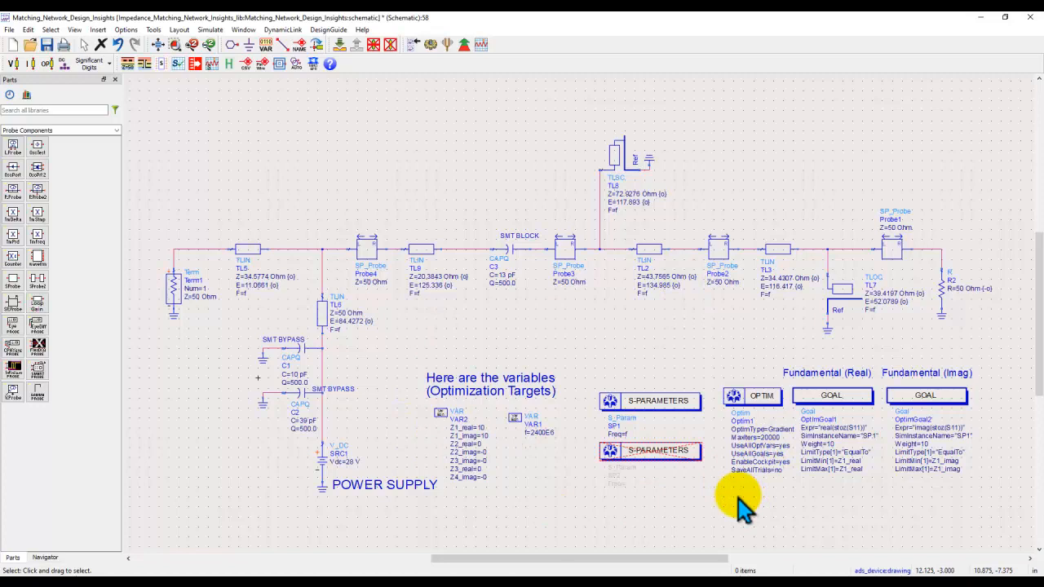
{"action": "mouse_move", "coordinate": [743, 502]}
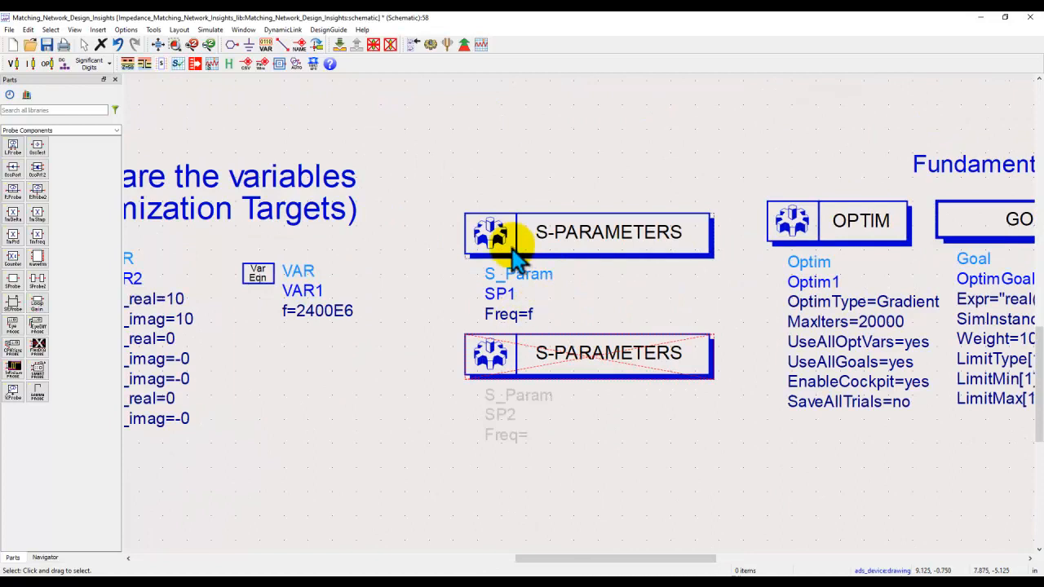
{"action": "mouse_move", "coordinate": [528, 308]}
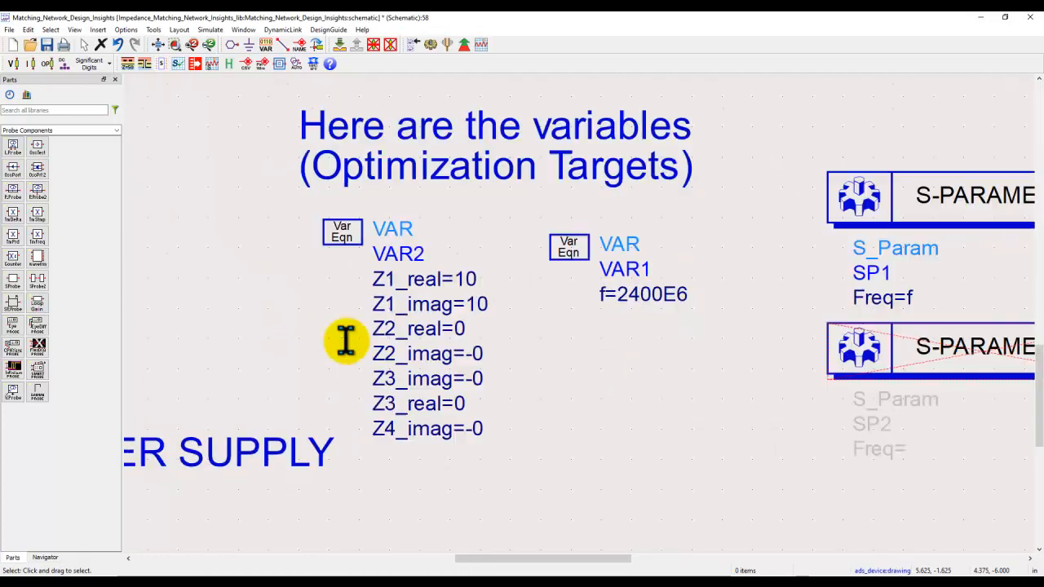
{"action": "scroll", "scroll_direction": "down", "scroll_amount": 3}
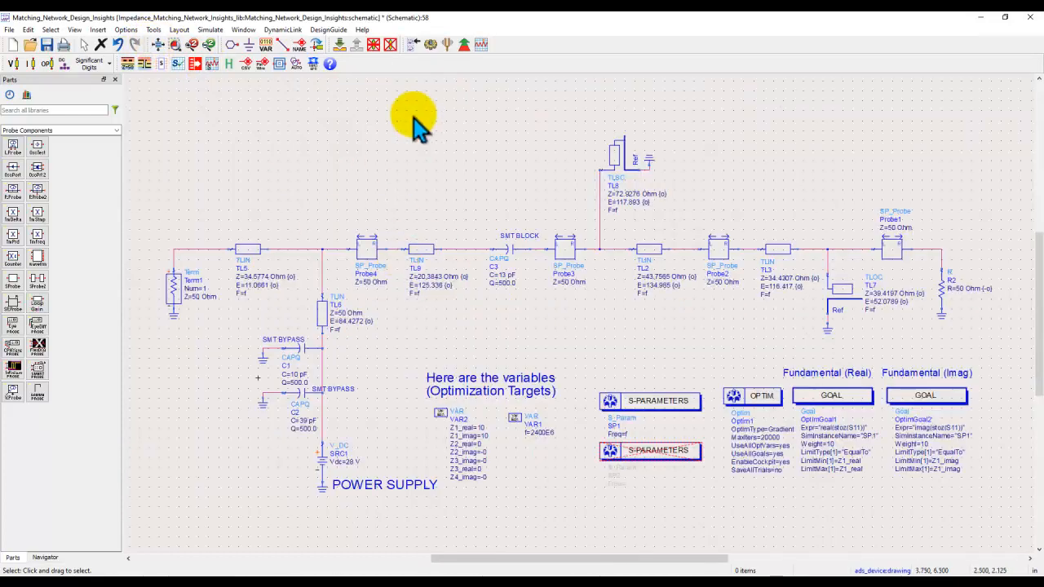
{"action": "left_click", "coordinate": [431, 46]}
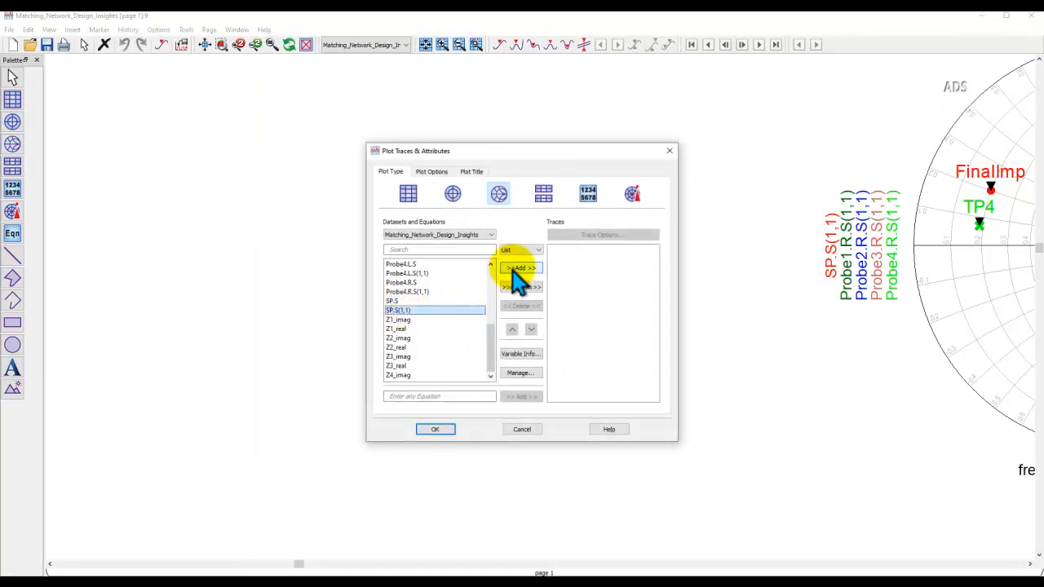
Plot SP.S(1,1) on a new Smith chart and mark its 2.400 GHz point as m1.
{"action": "left_click", "coordinate": [434, 429]}
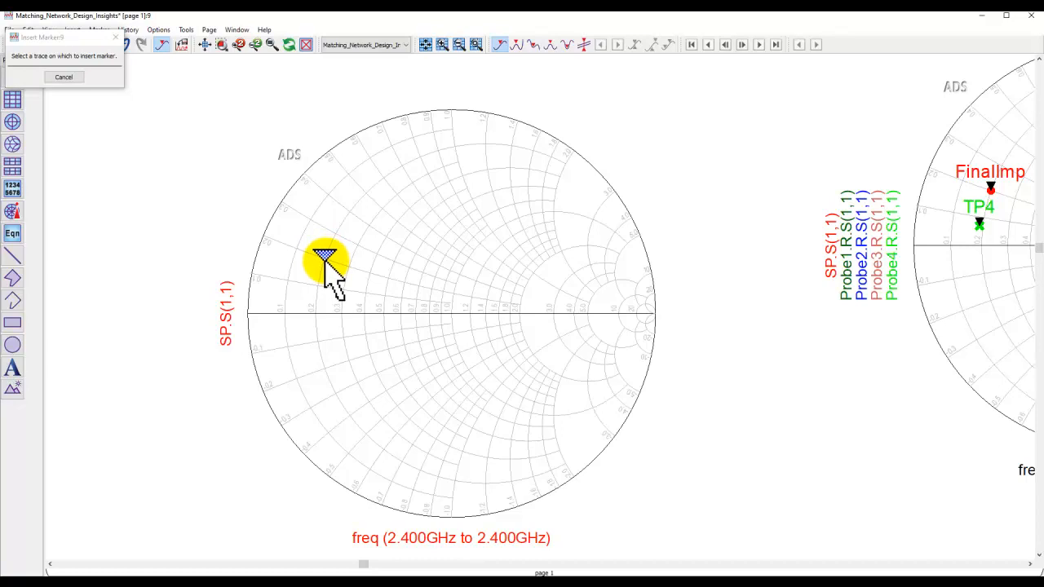
{"action": "left_click", "coordinate": [326, 261]}
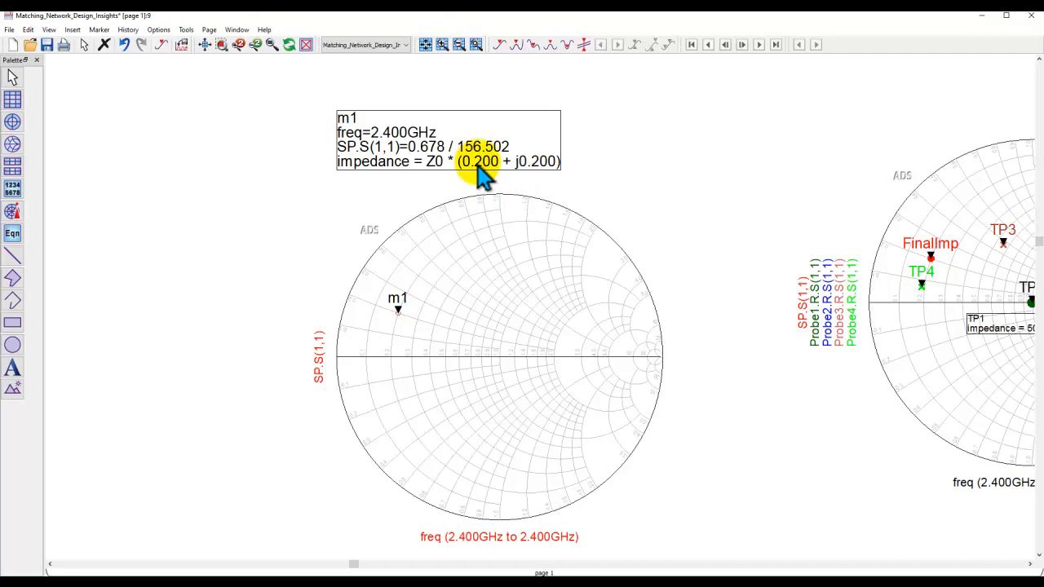
{"action": "mouse_move", "coordinate": [530, 176]}
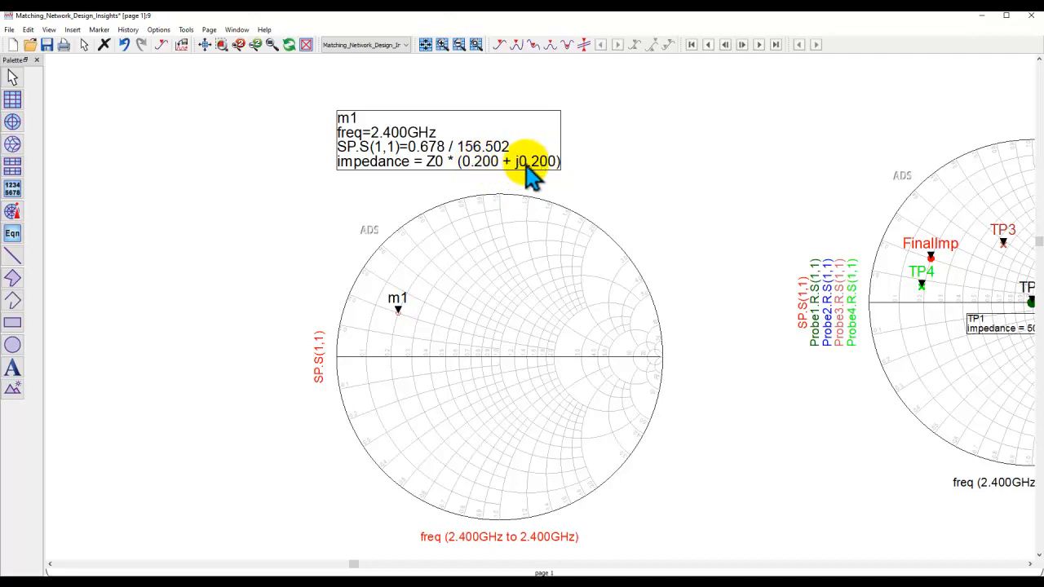
{"action": "mouse_move", "coordinate": [441, 171]}
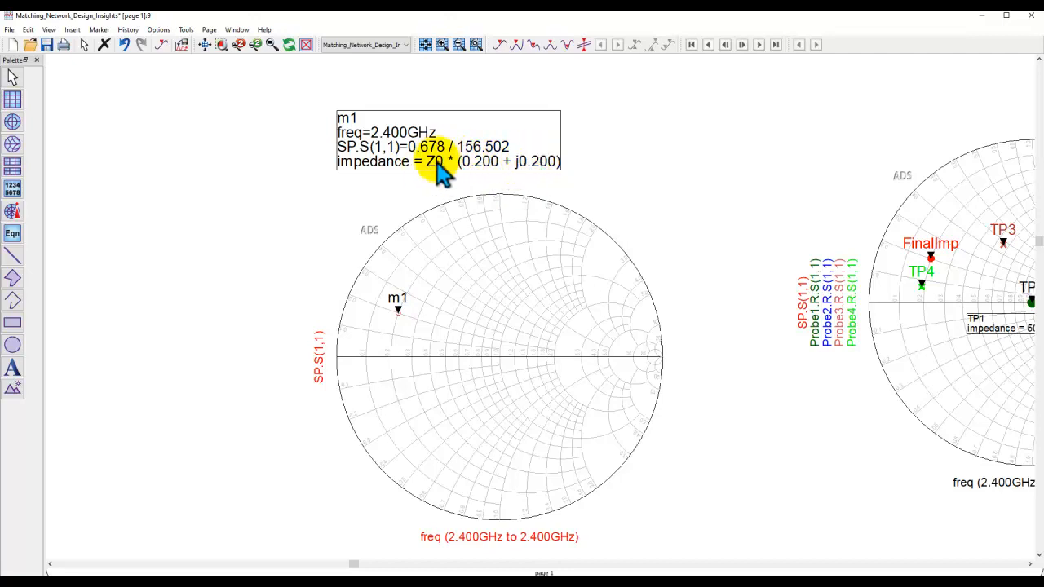
{"action": "mouse_move", "coordinate": [383, 335]}
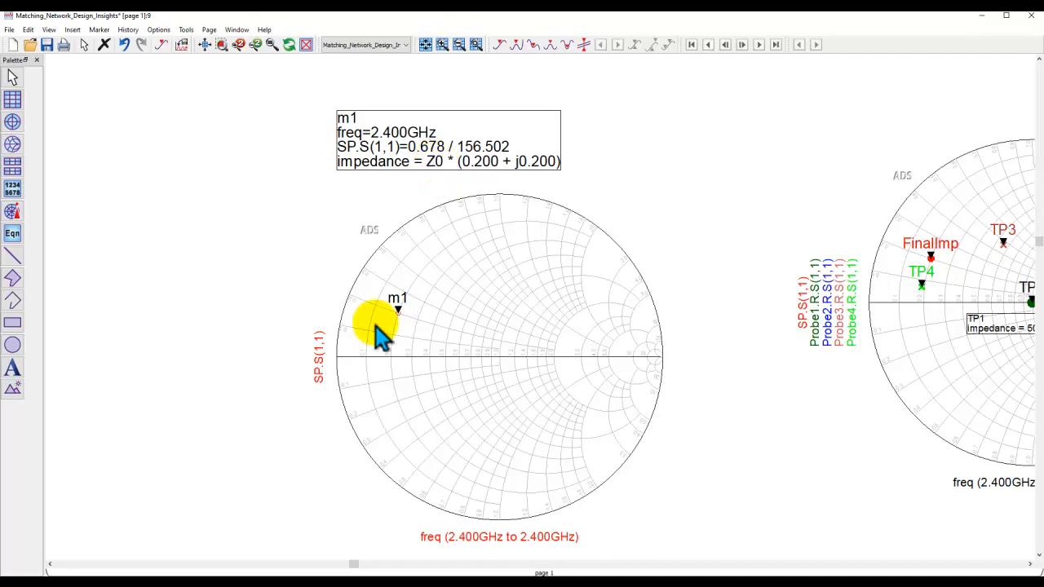
{"action": "mouse_move", "coordinate": [427, 375]}
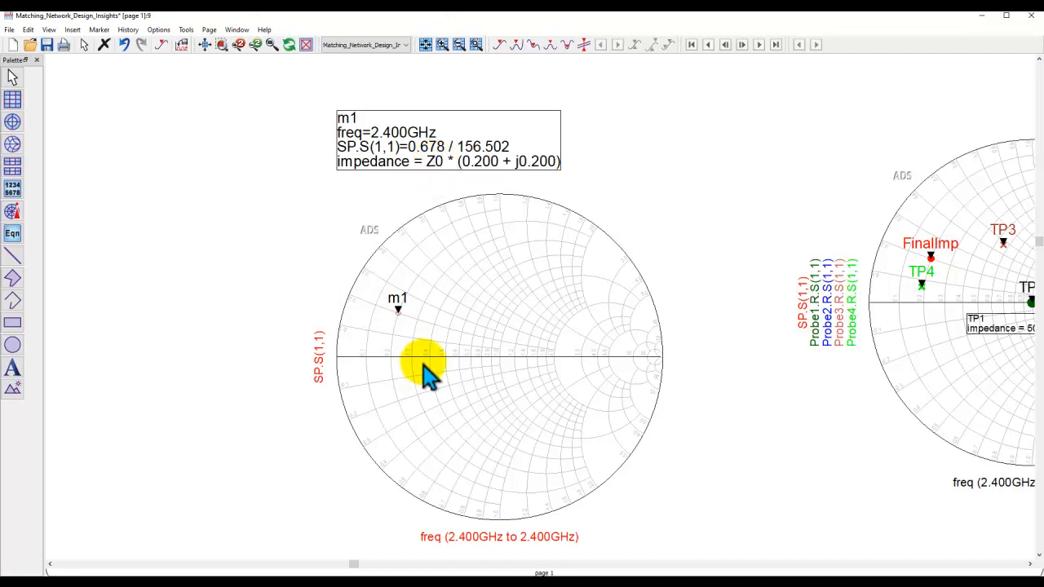
{"action": "mouse_move", "coordinate": [727, 423]}
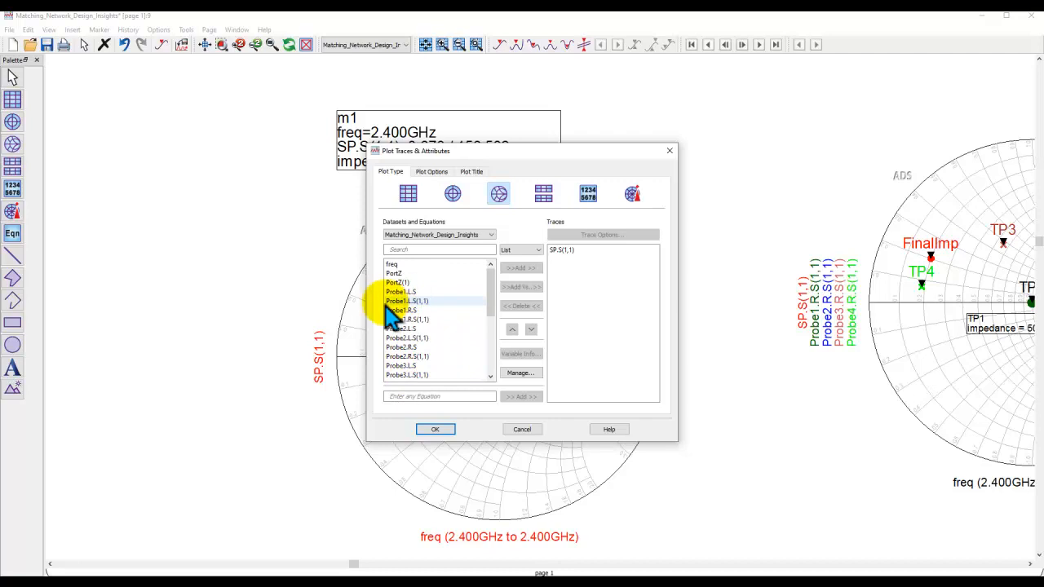
Select Probe1.R.S(1,1) in the Smith chart's Plot Traces & Attributes dataset list.
{"action": "left_click", "coordinate": [406, 326]}
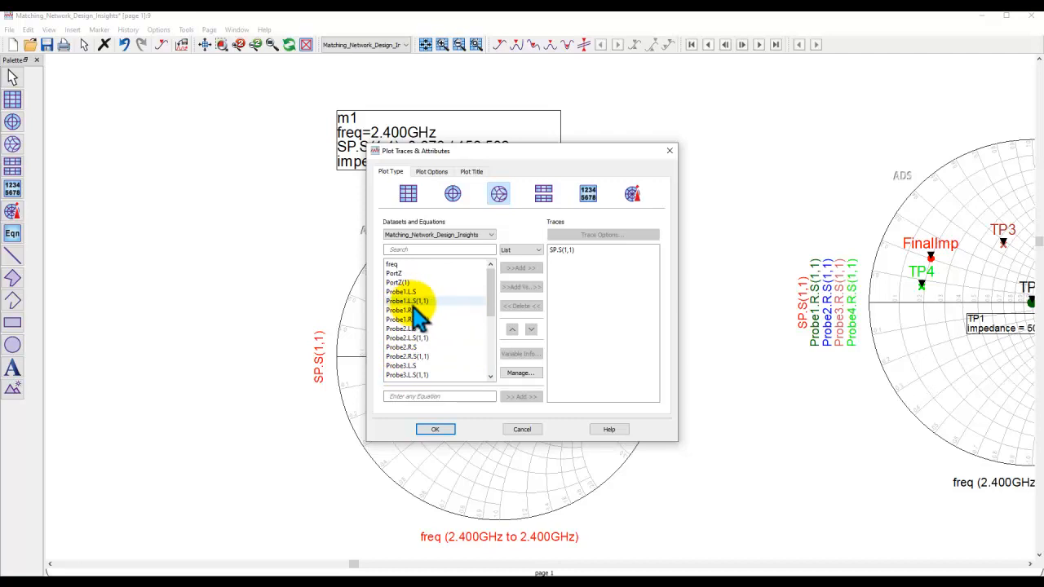
{"action": "left_click", "coordinate": [408, 318]}
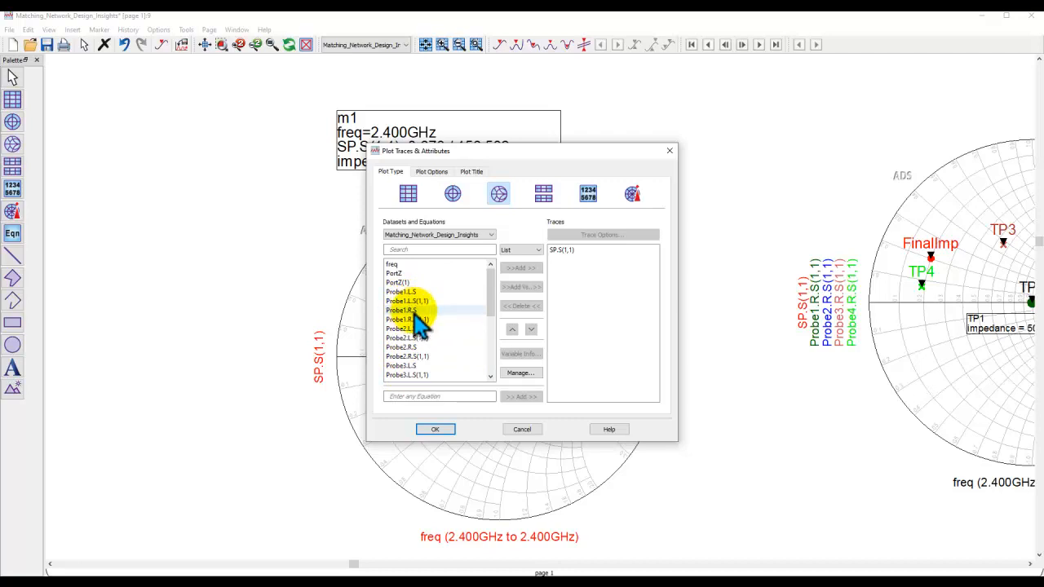
{"action": "left_click", "coordinate": [434, 428]}
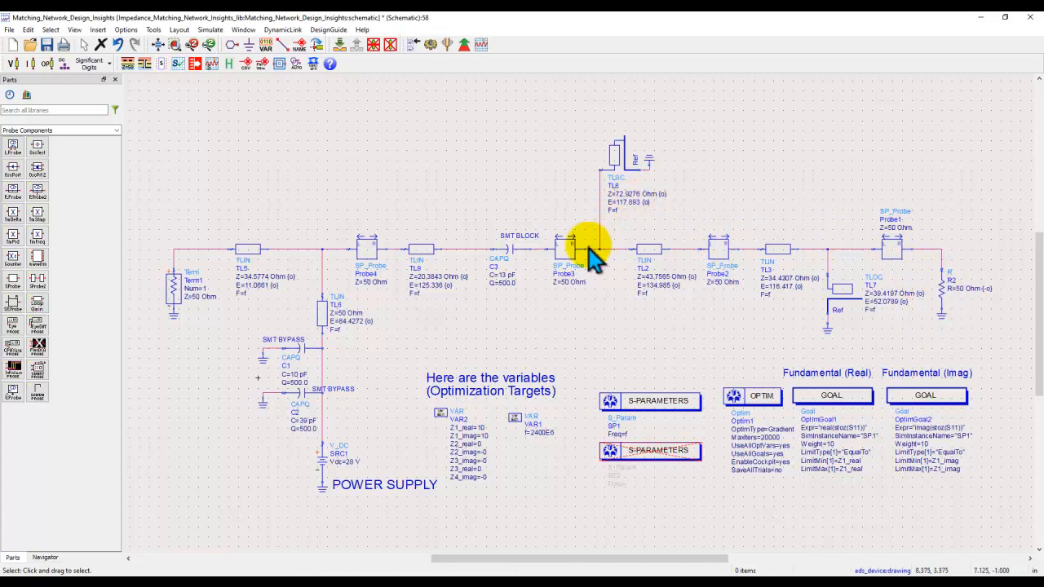
{"action": "mouse_move", "coordinate": [163, 326]}
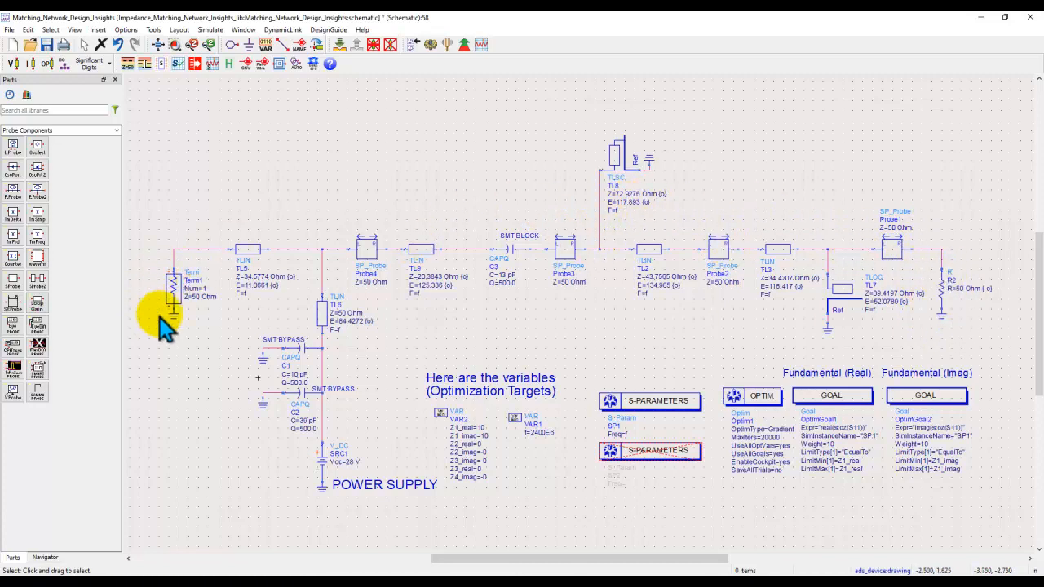
{"action": "mouse_move", "coordinate": [150, 297]}
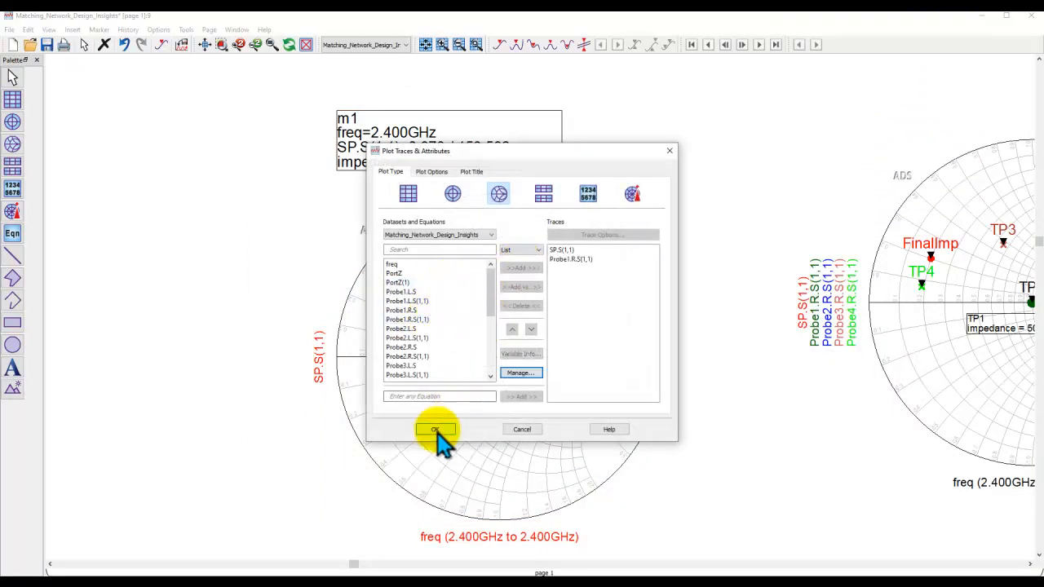
Plot Probe1.R.S(1,1) on the chart, then add Probe2.R.S(1,1) to its traces.
{"action": "left_click", "coordinate": [434, 429]}
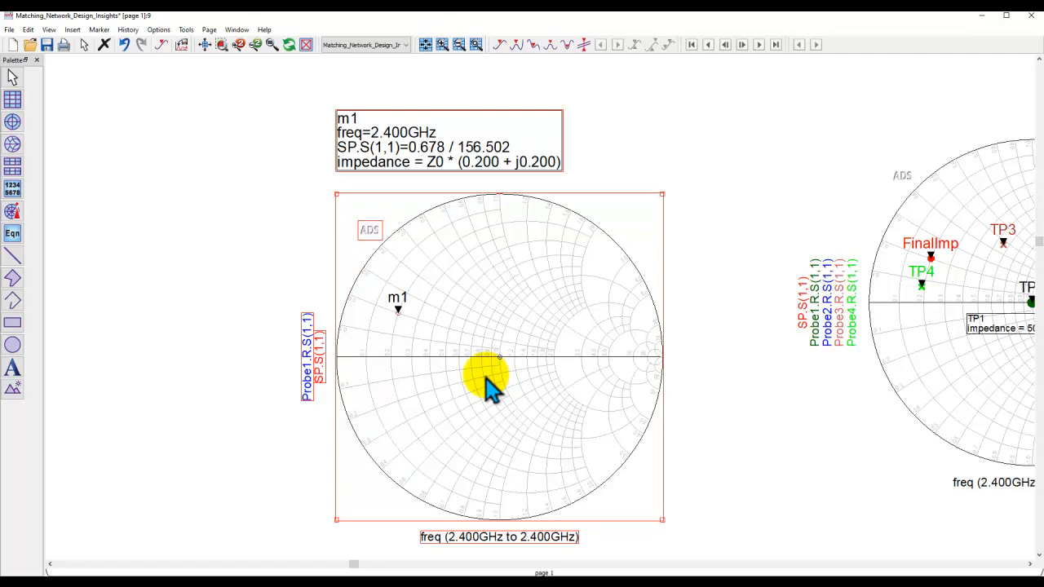
{"action": "double_click", "coordinate": [489, 378]}
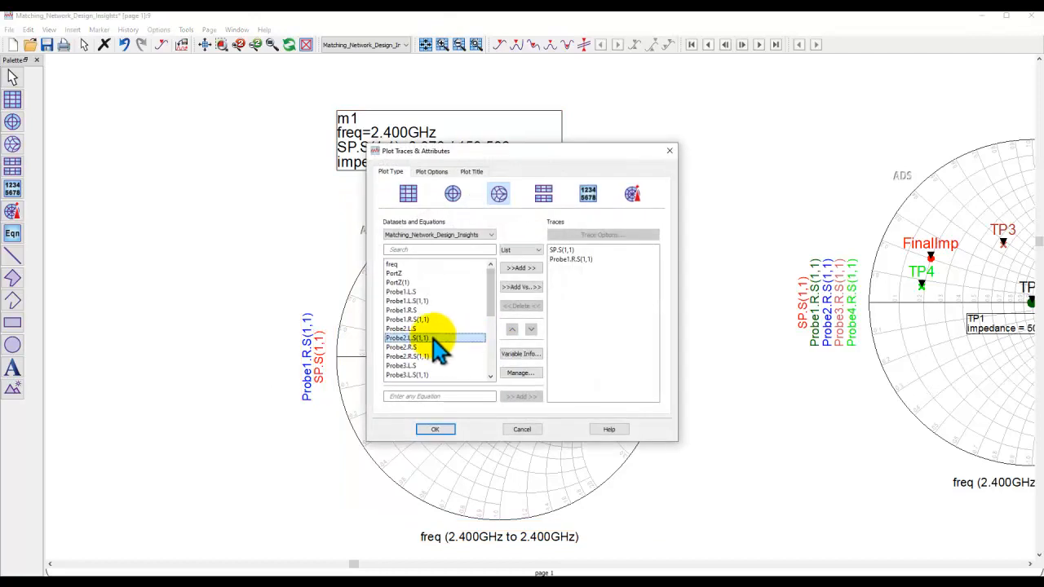
{"action": "left_click", "coordinate": [520, 267]}
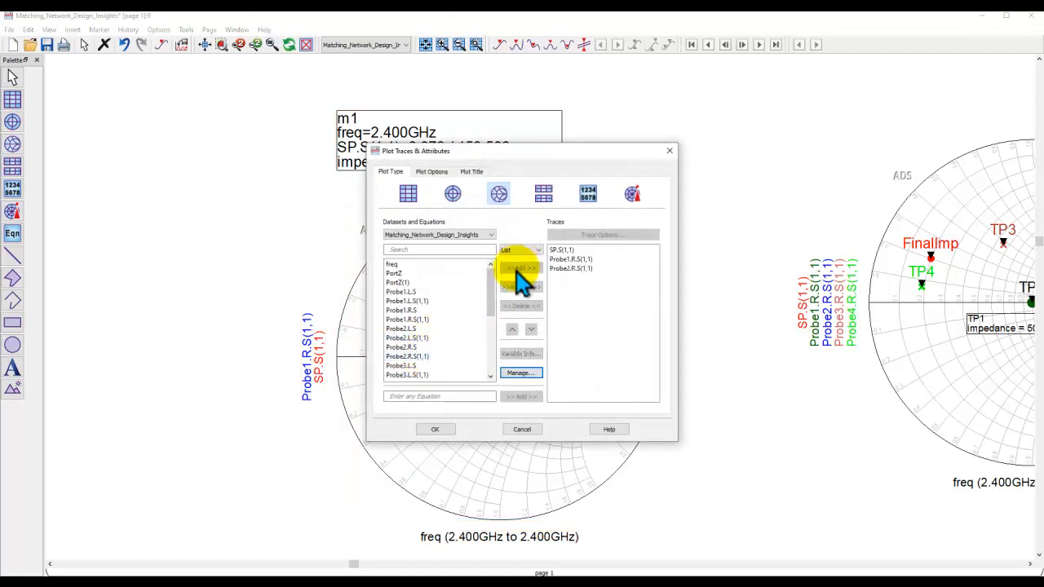
{"action": "left_click", "coordinate": [433, 429]}
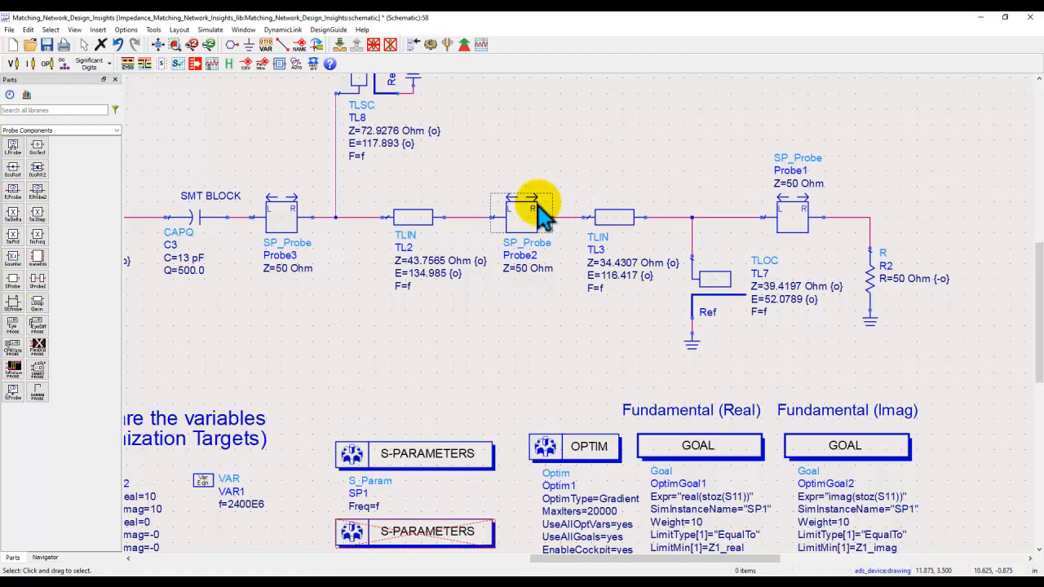
{"action": "mouse_move", "coordinate": [531, 206]}
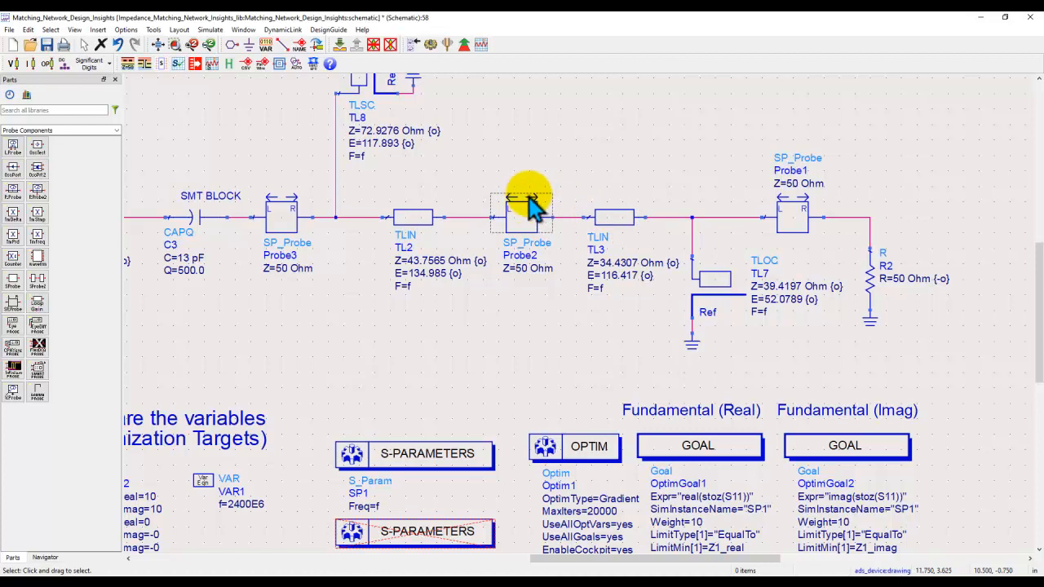
{"action": "mouse_move", "coordinate": [542, 237]}
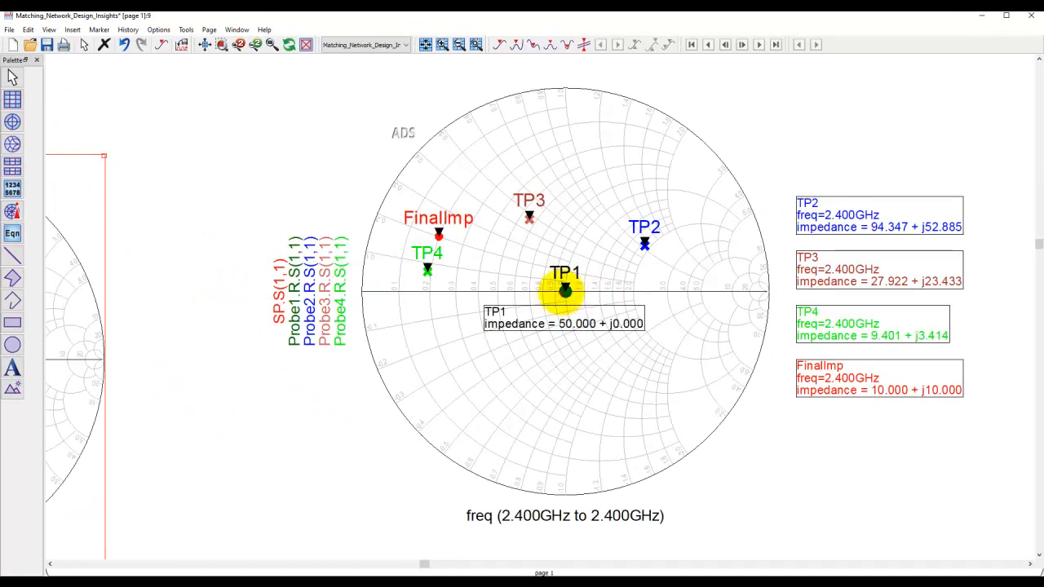
{"action": "left_click", "coordinate": [564, 290]}
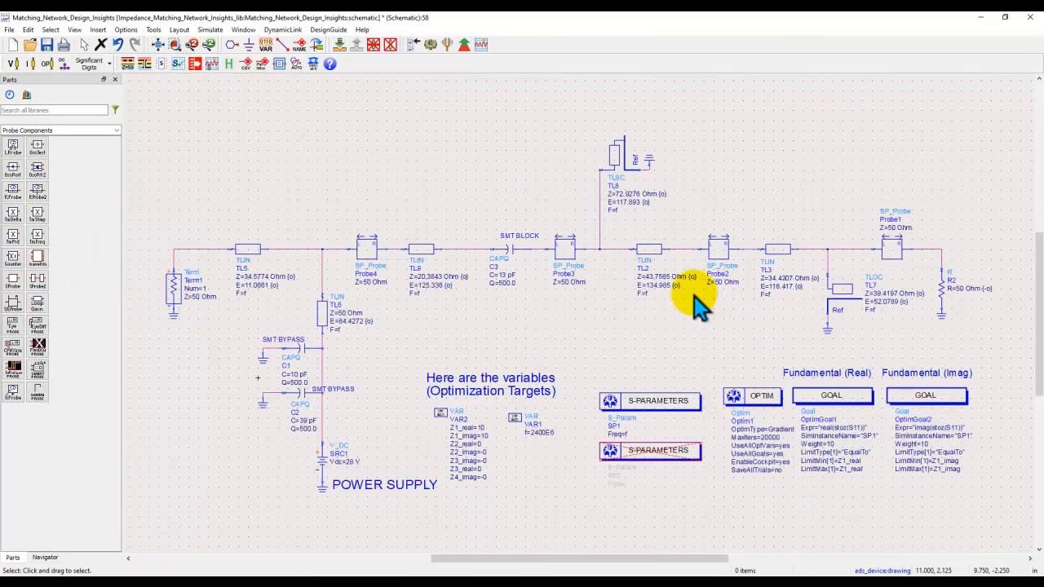
{"action": "mouse_move", "coordinate": [555, 261]}
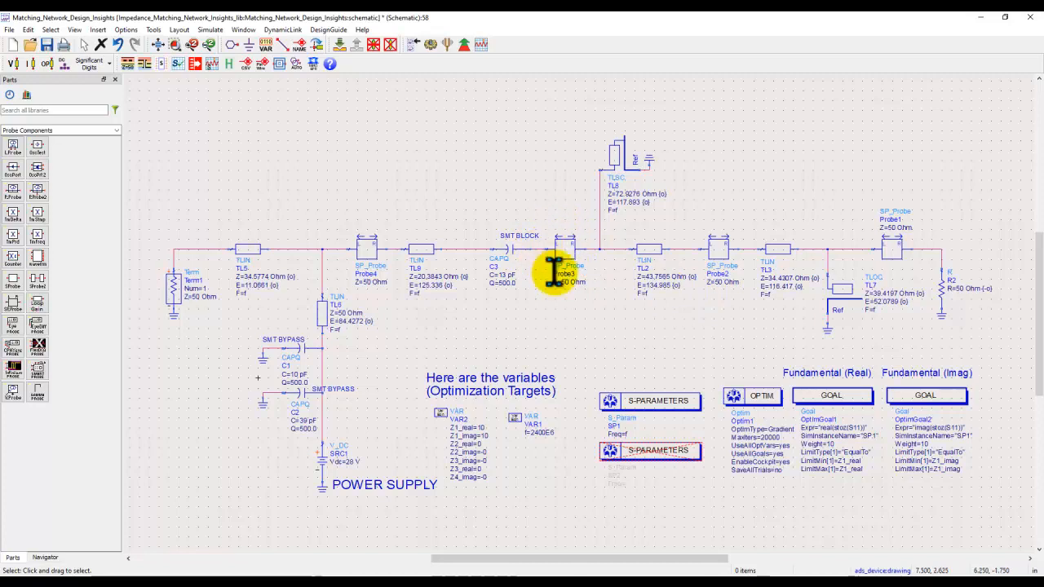
{"action": "mouse_move", "coordinate": [852, 459]}
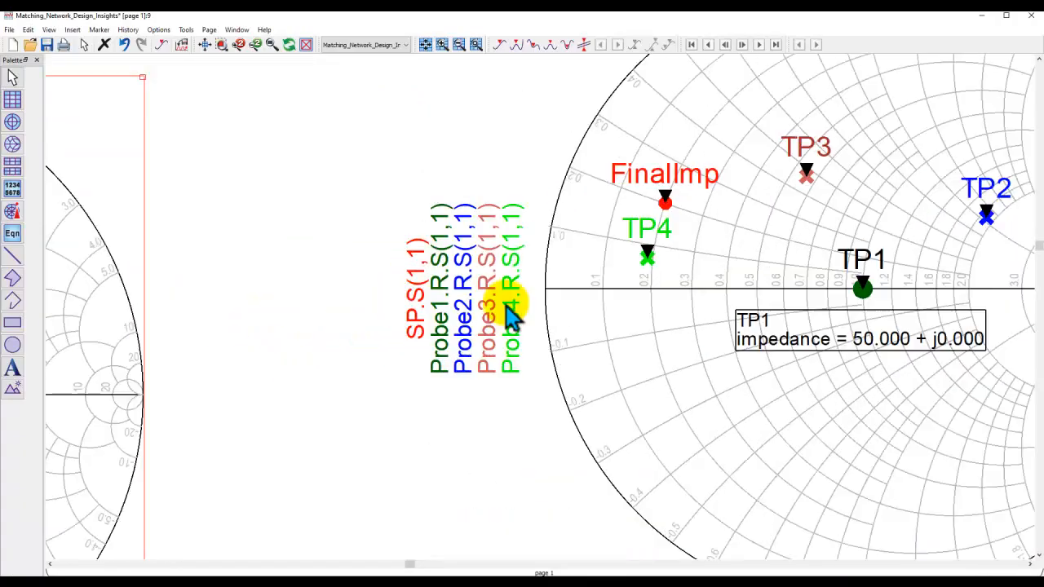
{"action": "mouse_move", "coordinate": [514, 236]}
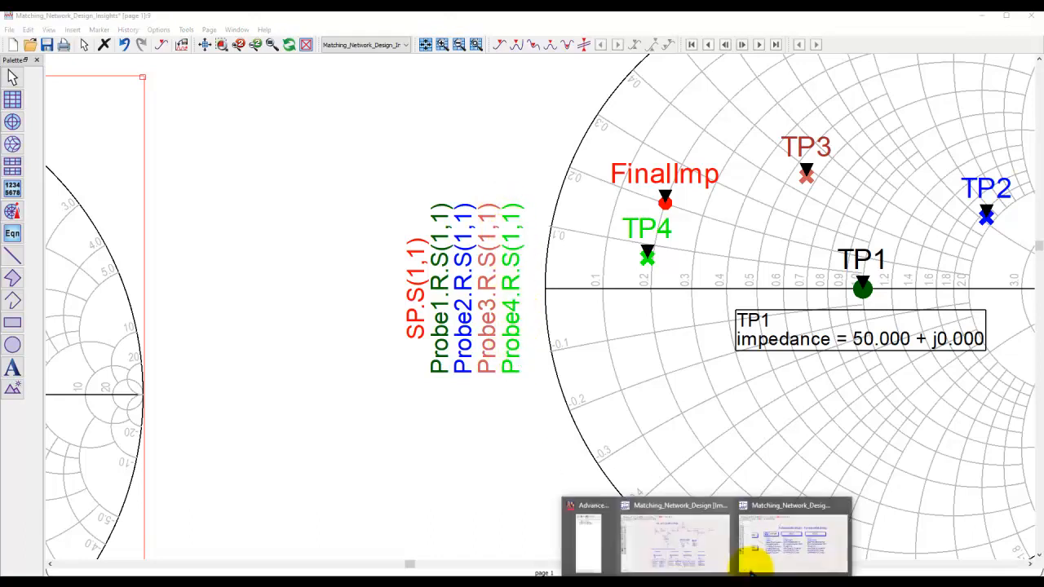
{"action": "left_click", "coordinate": [791, 538]}
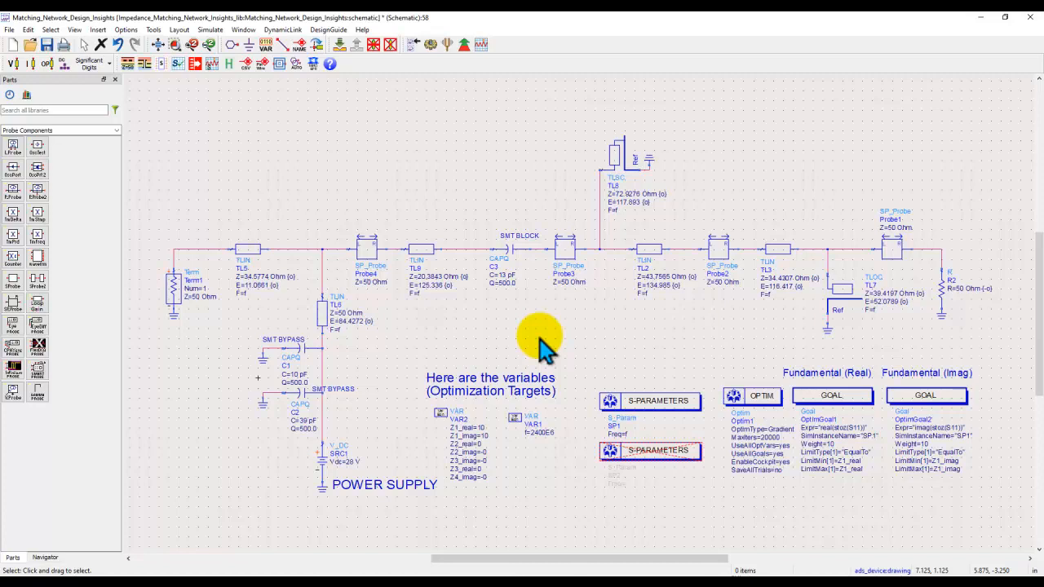
{"action": "mouse_move", "coordinate": [539, 346]}
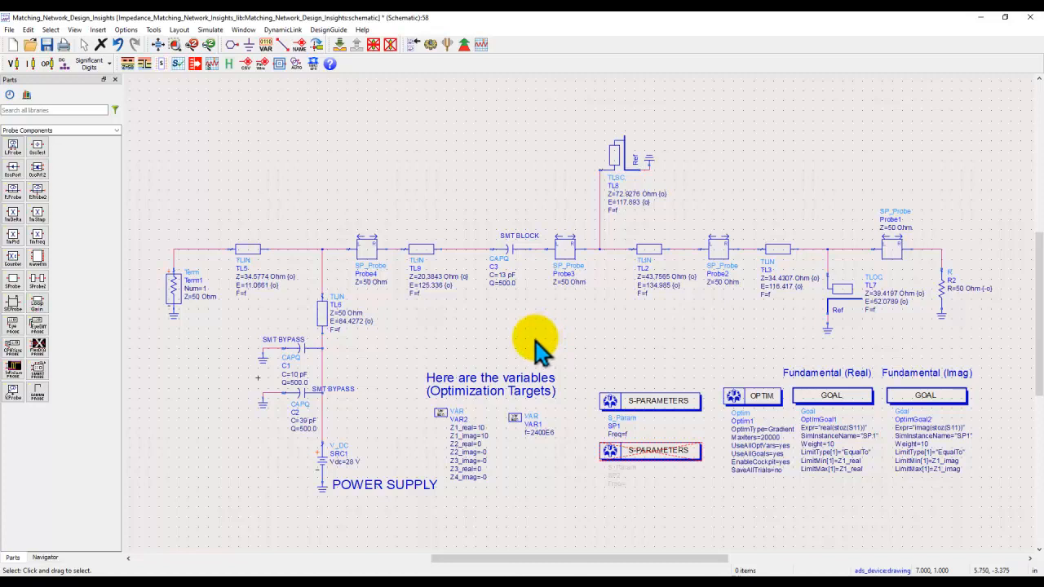